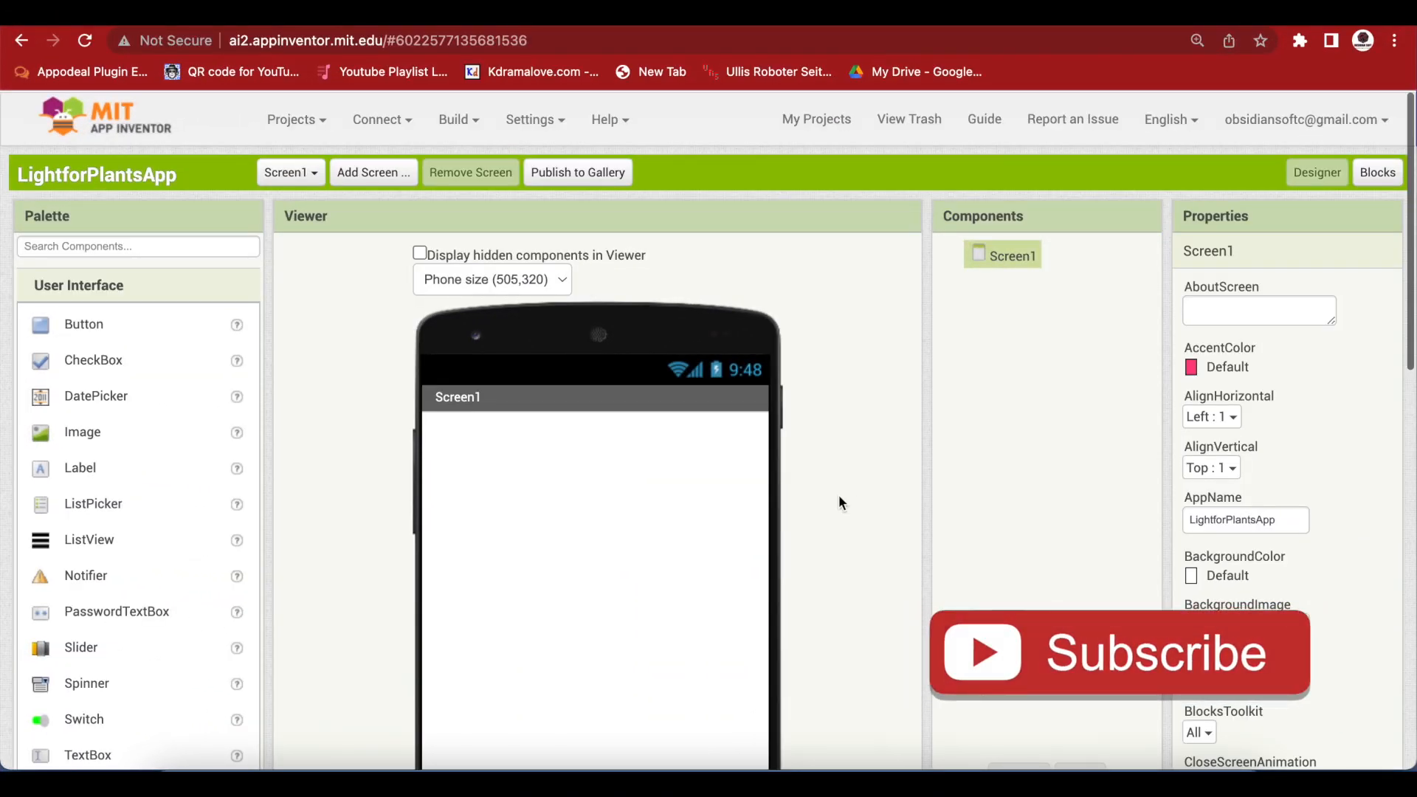
{"action": "mouse_move", "coordinate": [1128, 682]}
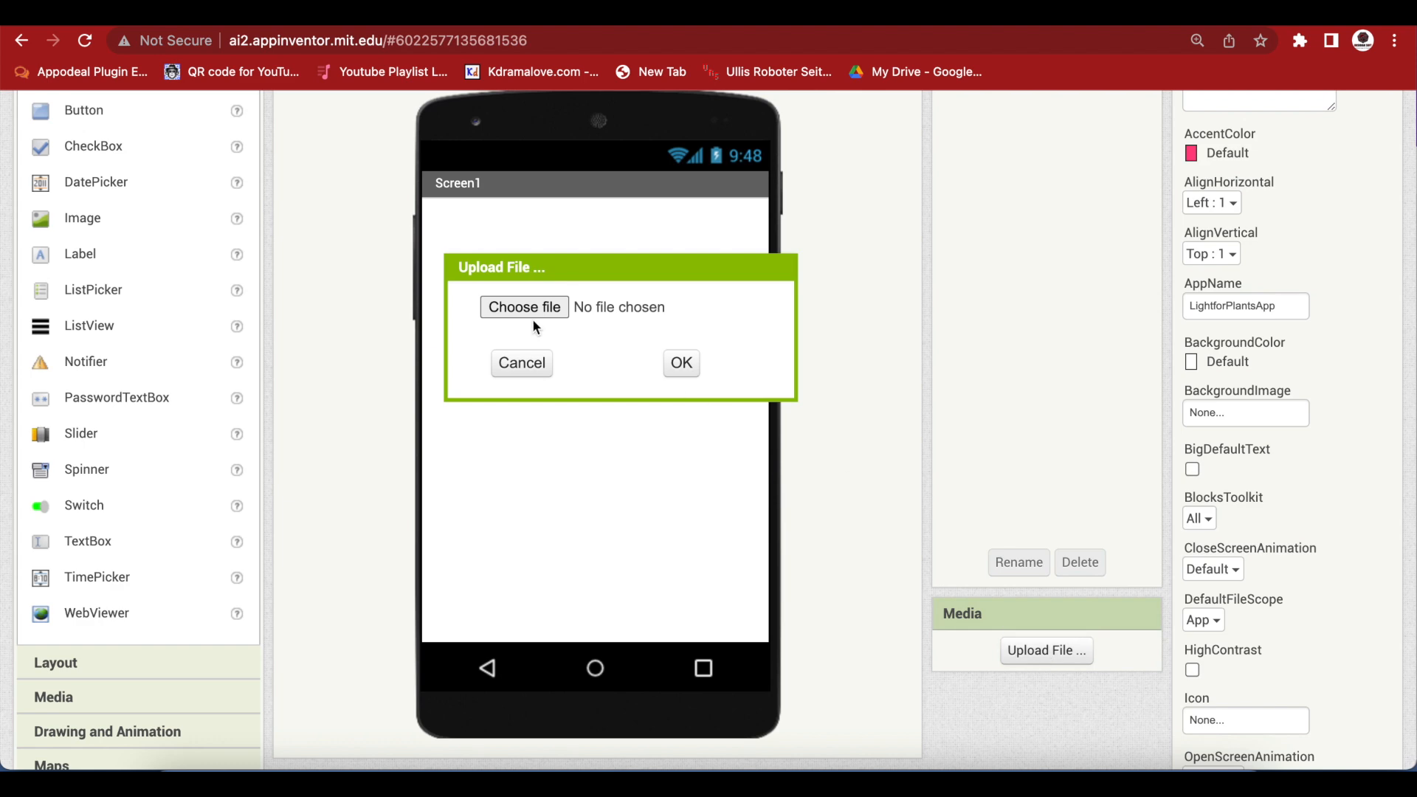
Upload Background.jpg from the computer into the project's media
{"action": "left_click", "coordinate": [524, 307]}
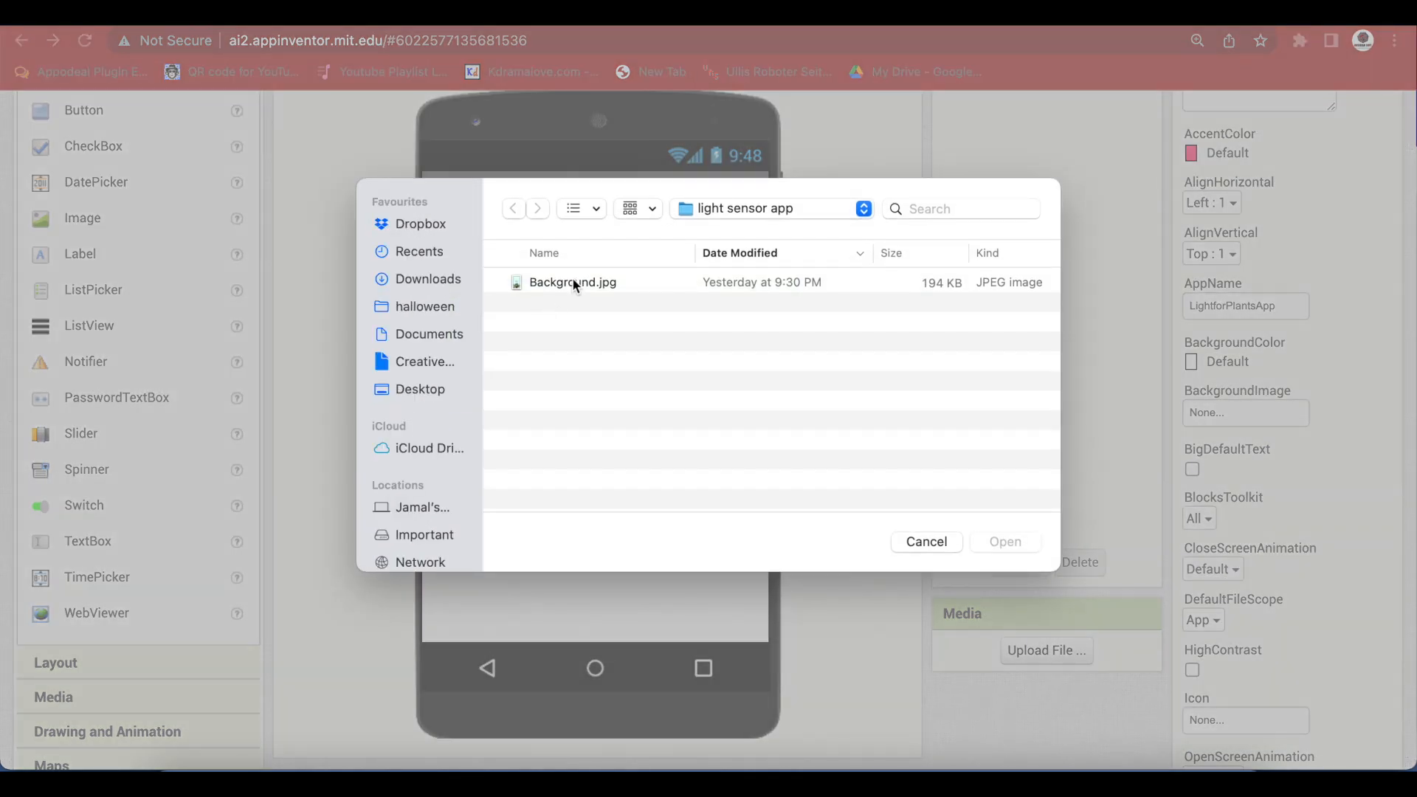
{"action": "left_click", "coordinate": [1005, 542]}
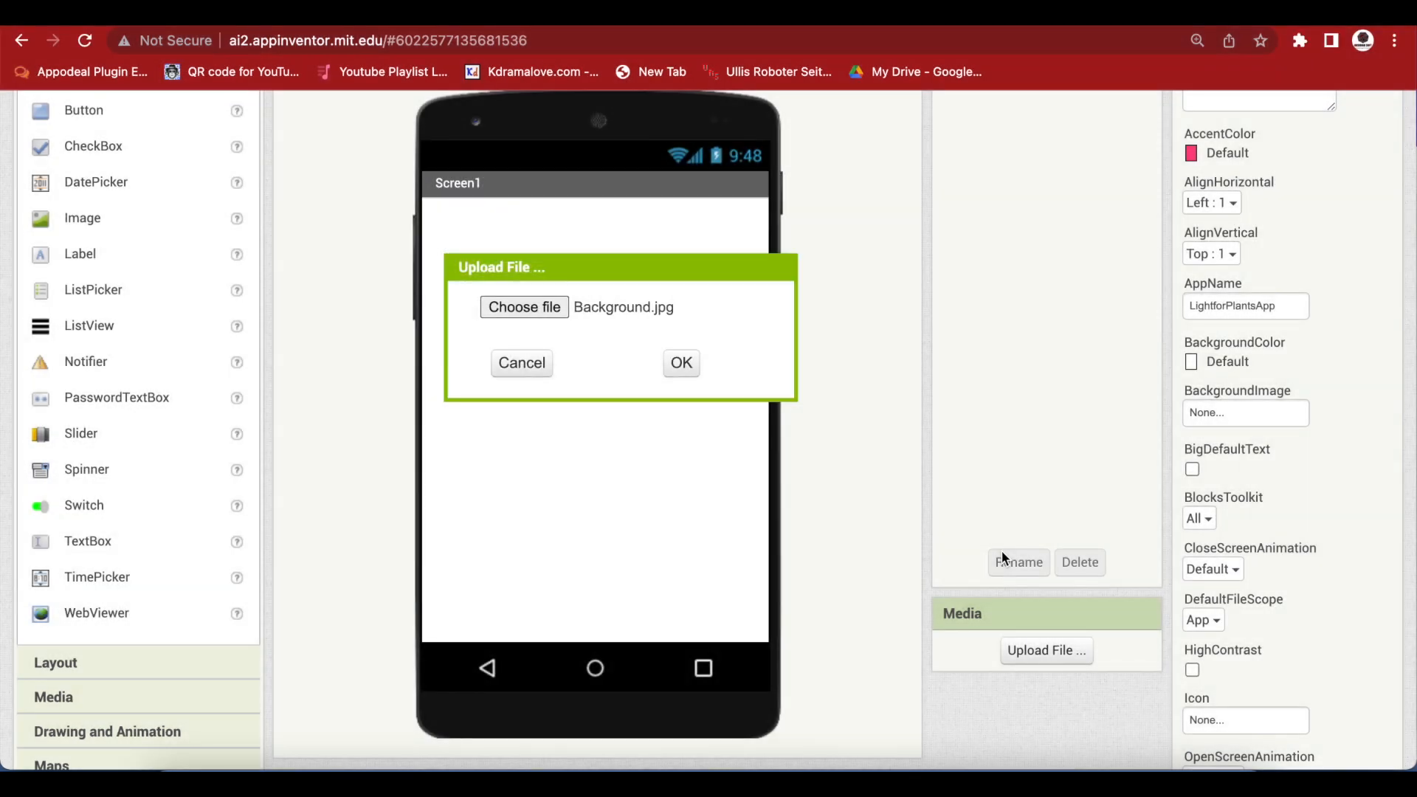
{"action": "left_click", "coordinate": [682, 363]}
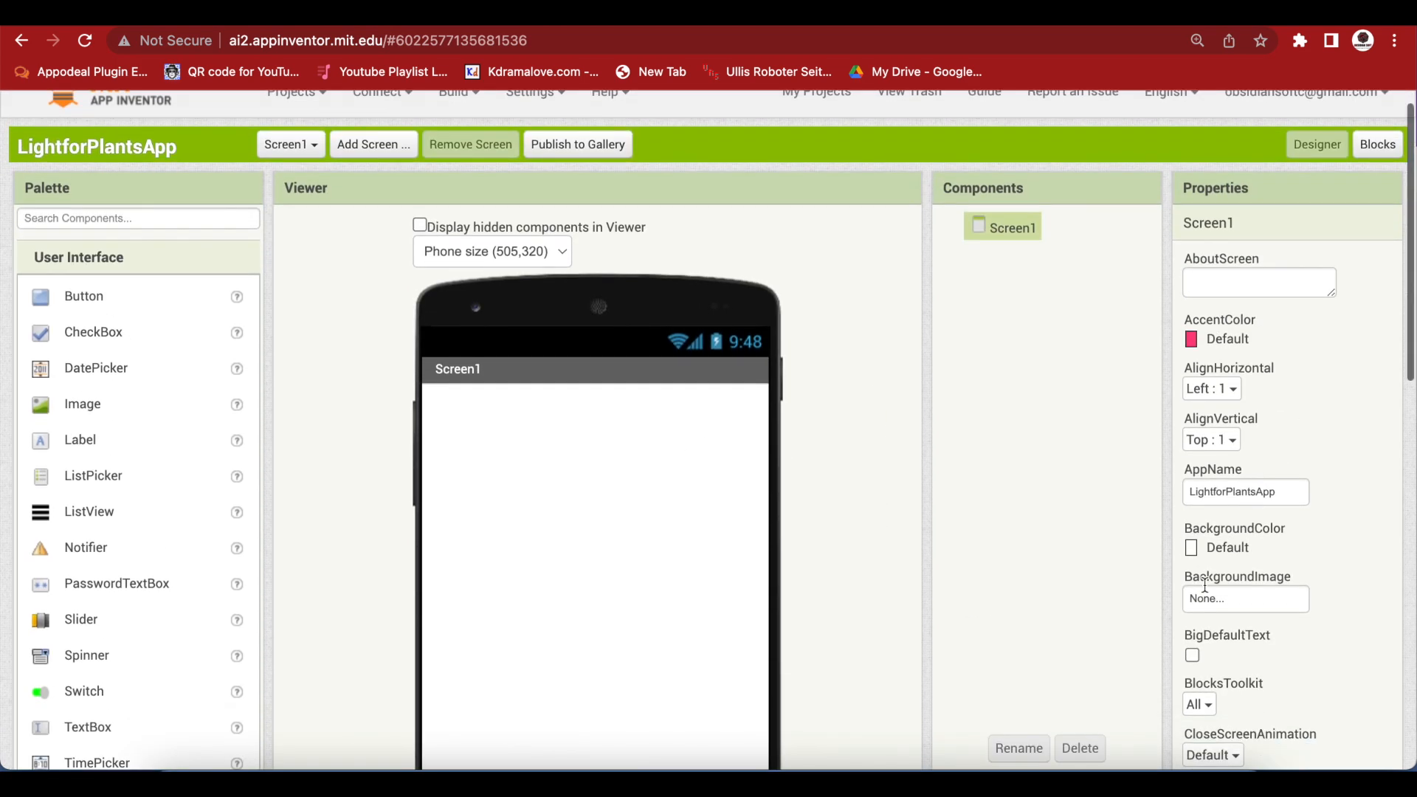
Set Screen1's BackgroundImage to Background.jpg and ScreenOrientation to Portrait
{"action": "left_click", "coordinate": [1246, 599]}
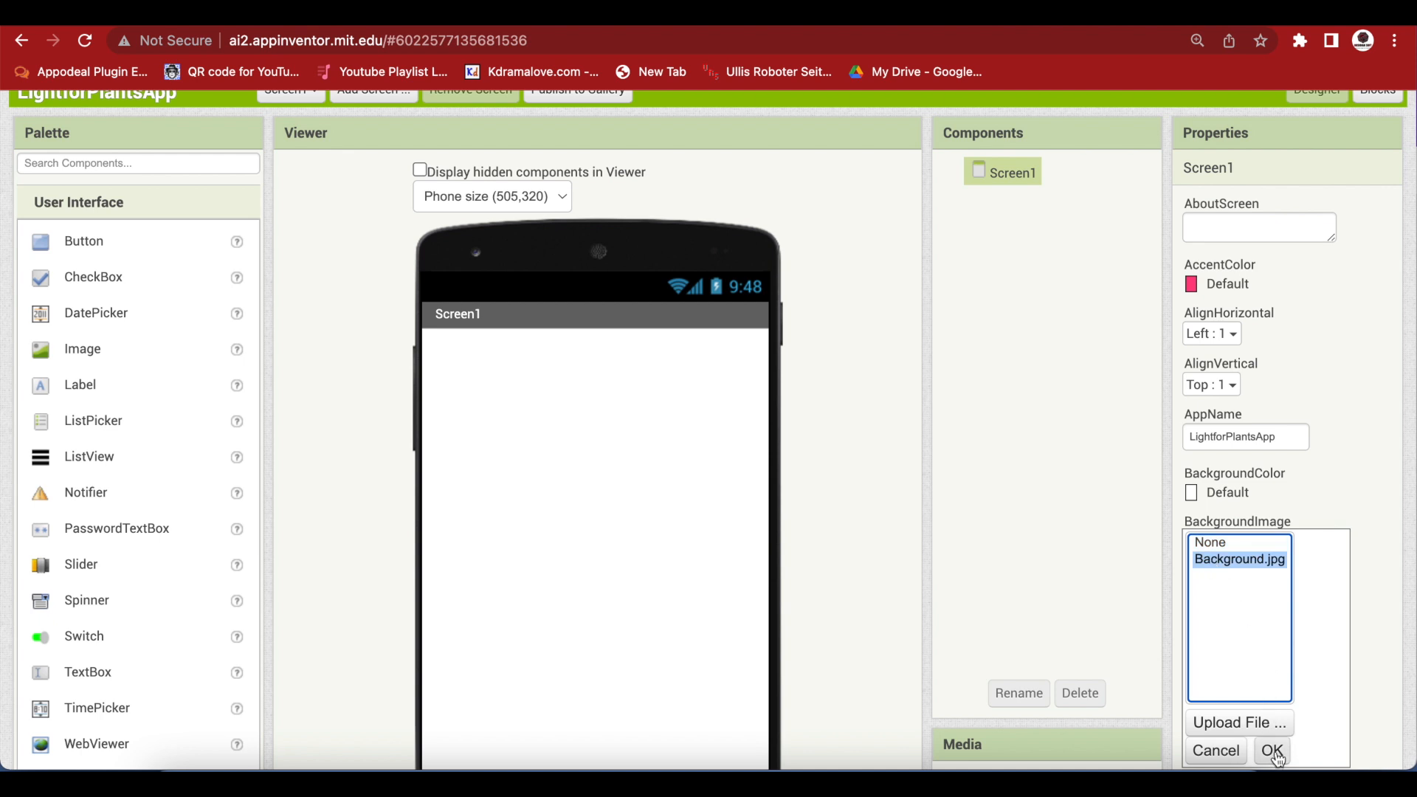
{"action": "left_click", "coordinate": [1273, 749]}
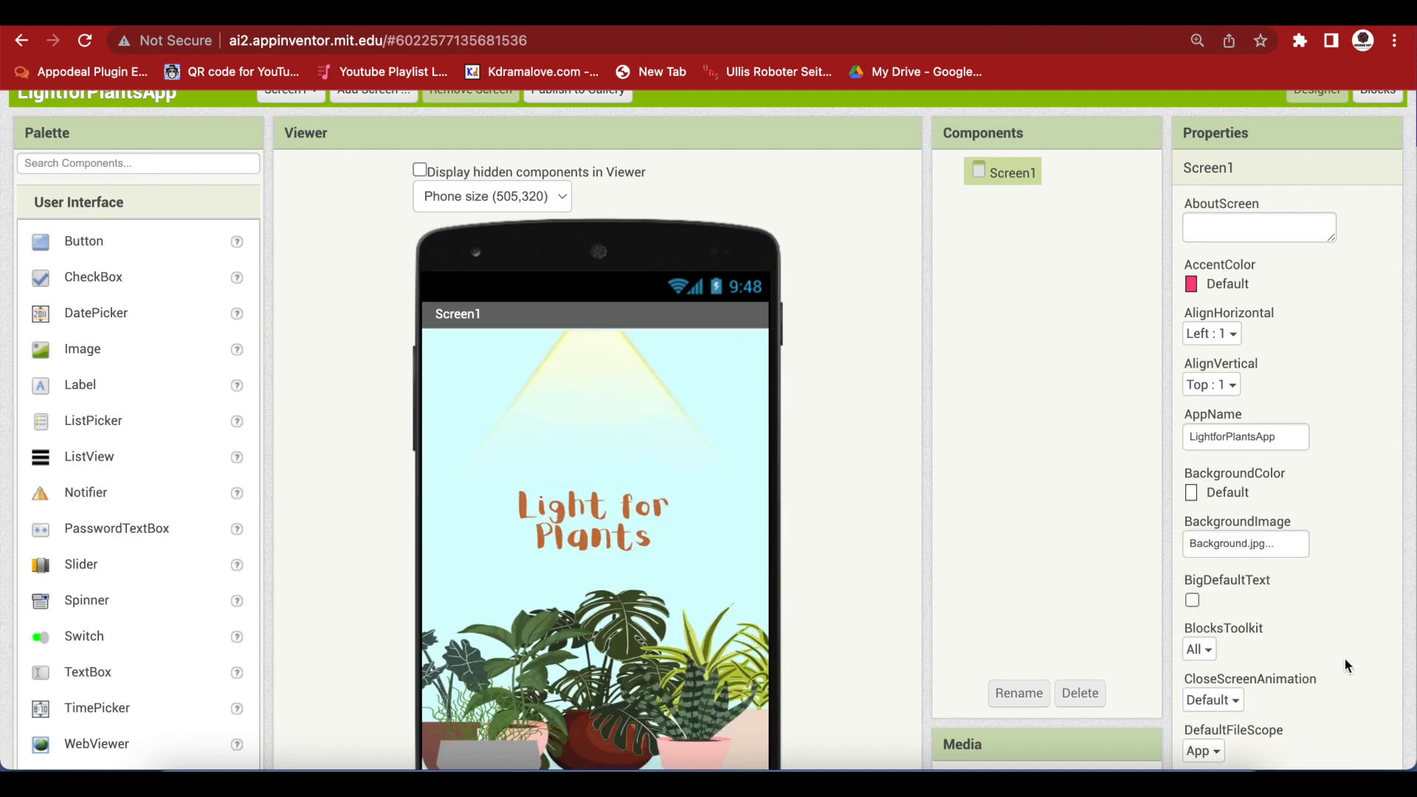
{"action": "scroll", "scroll_direction": "down", "scroll_amount": 3}
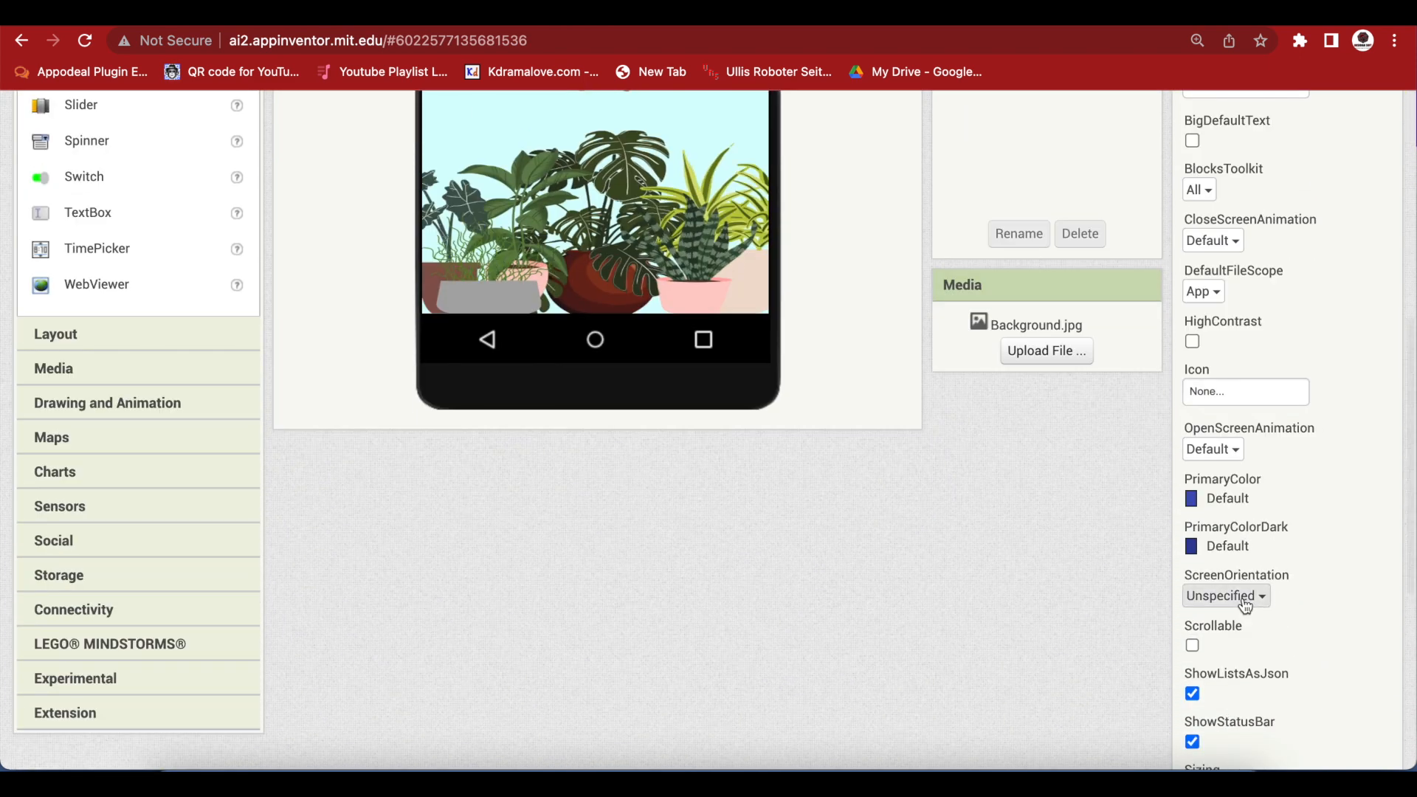
{"action": "left_click", "coordinate": [1226, 595]}
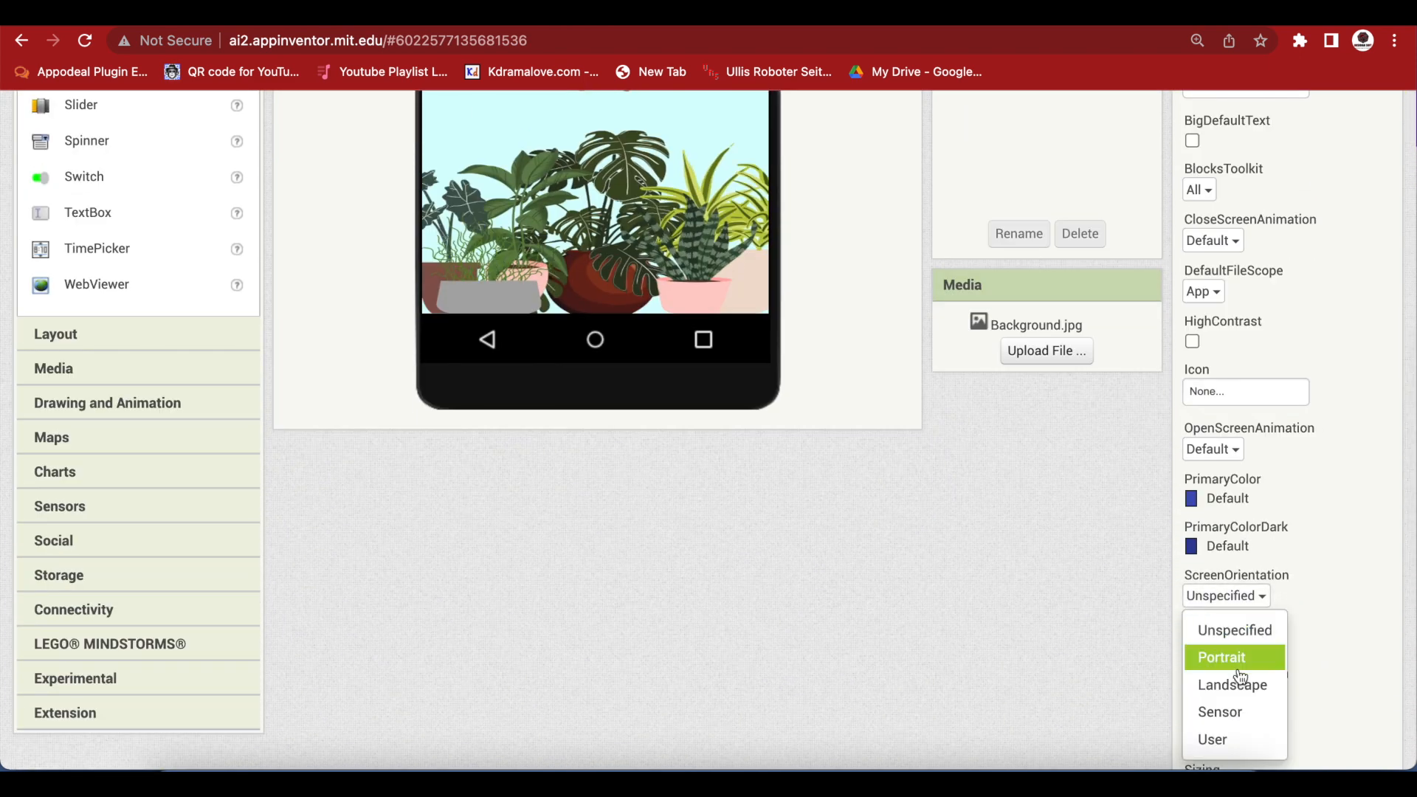
{"action": "left_click", "coordinate": [1221, 659]}
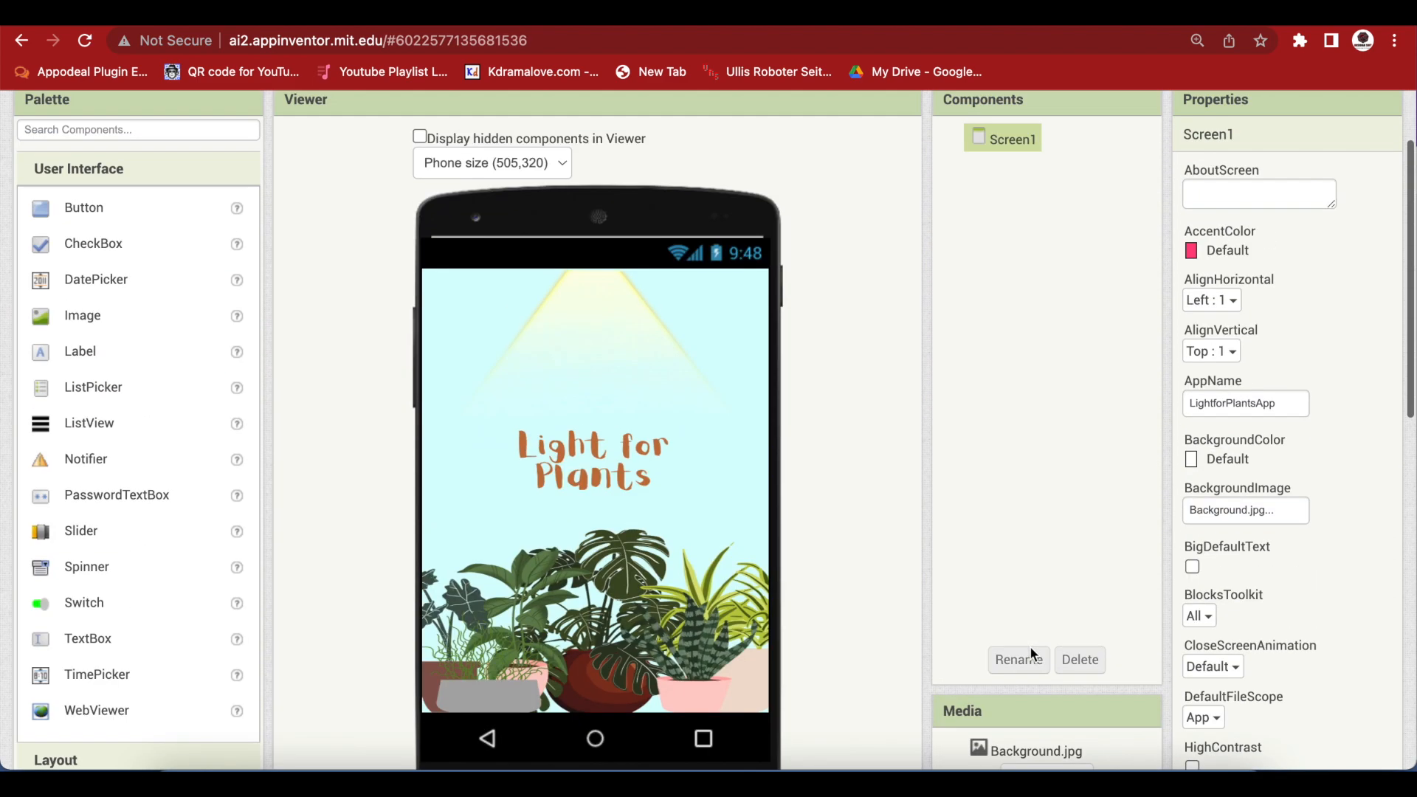
Add Clock1 with TimerAlwaysFires off and TimerInterval 3000 ms
{"action": "scroll", "scroll_direction": "down", "scroll_amount": 3}
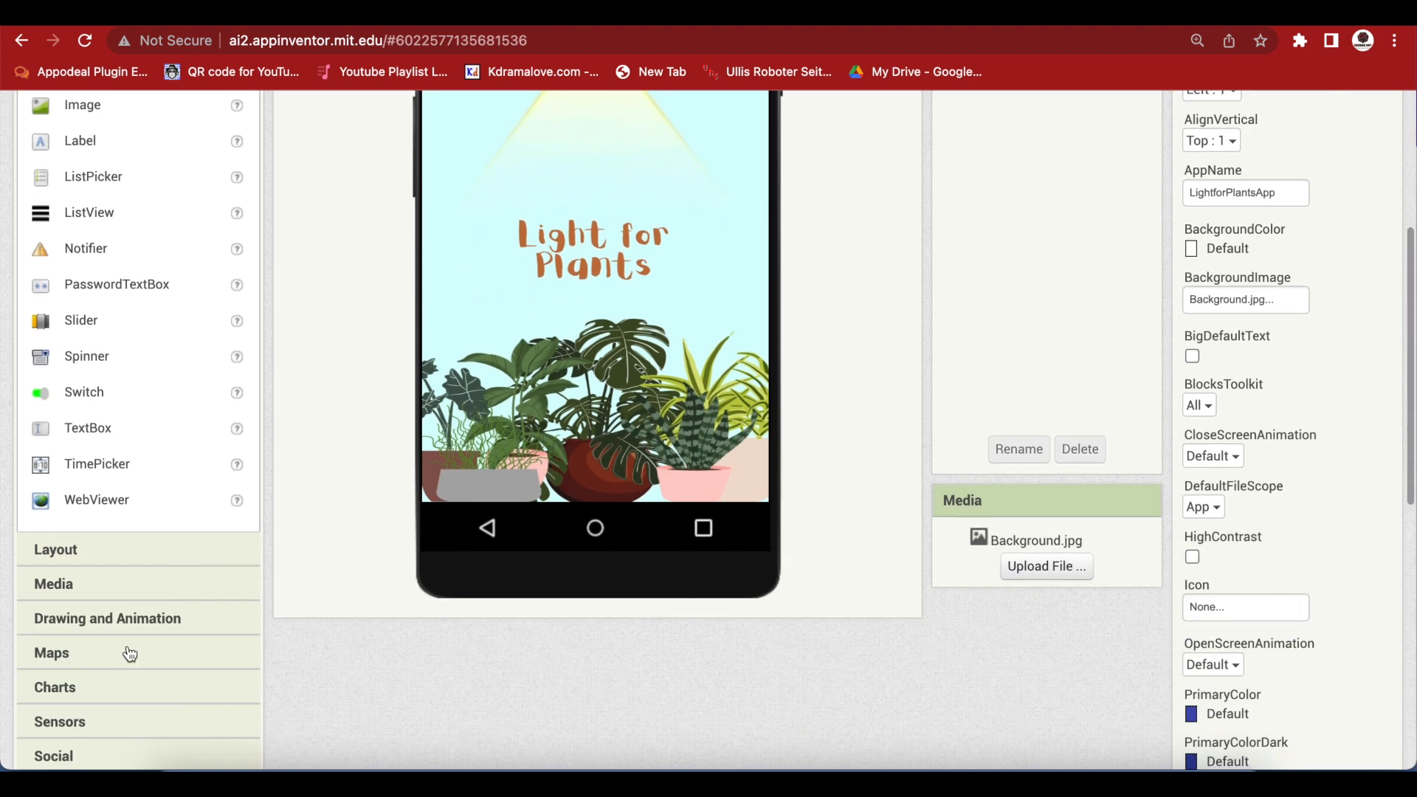
{"action": "scroll", "scroll_direction": "up", "scroll_amount": 3}
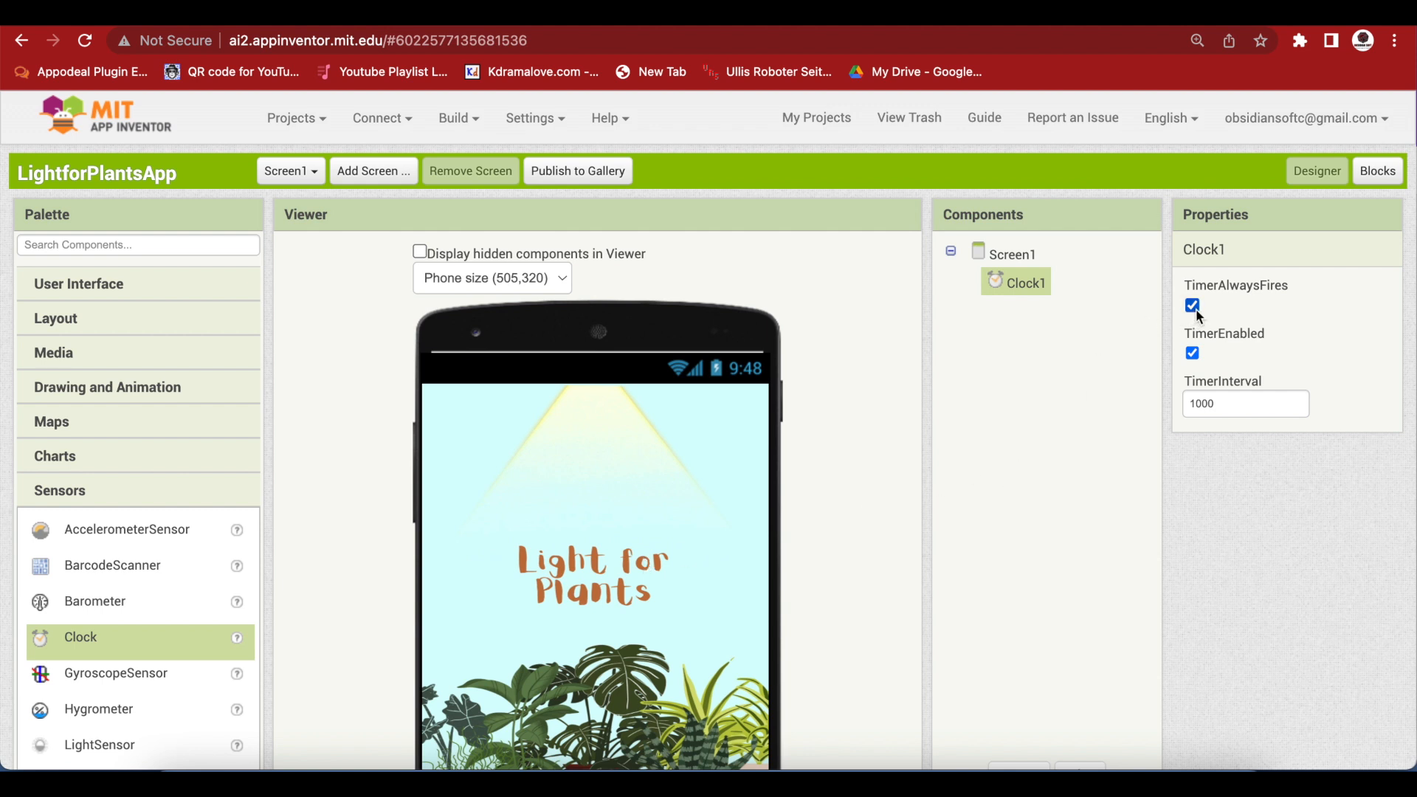
{"action": "left_click", "coordinate": [1191, 306]}
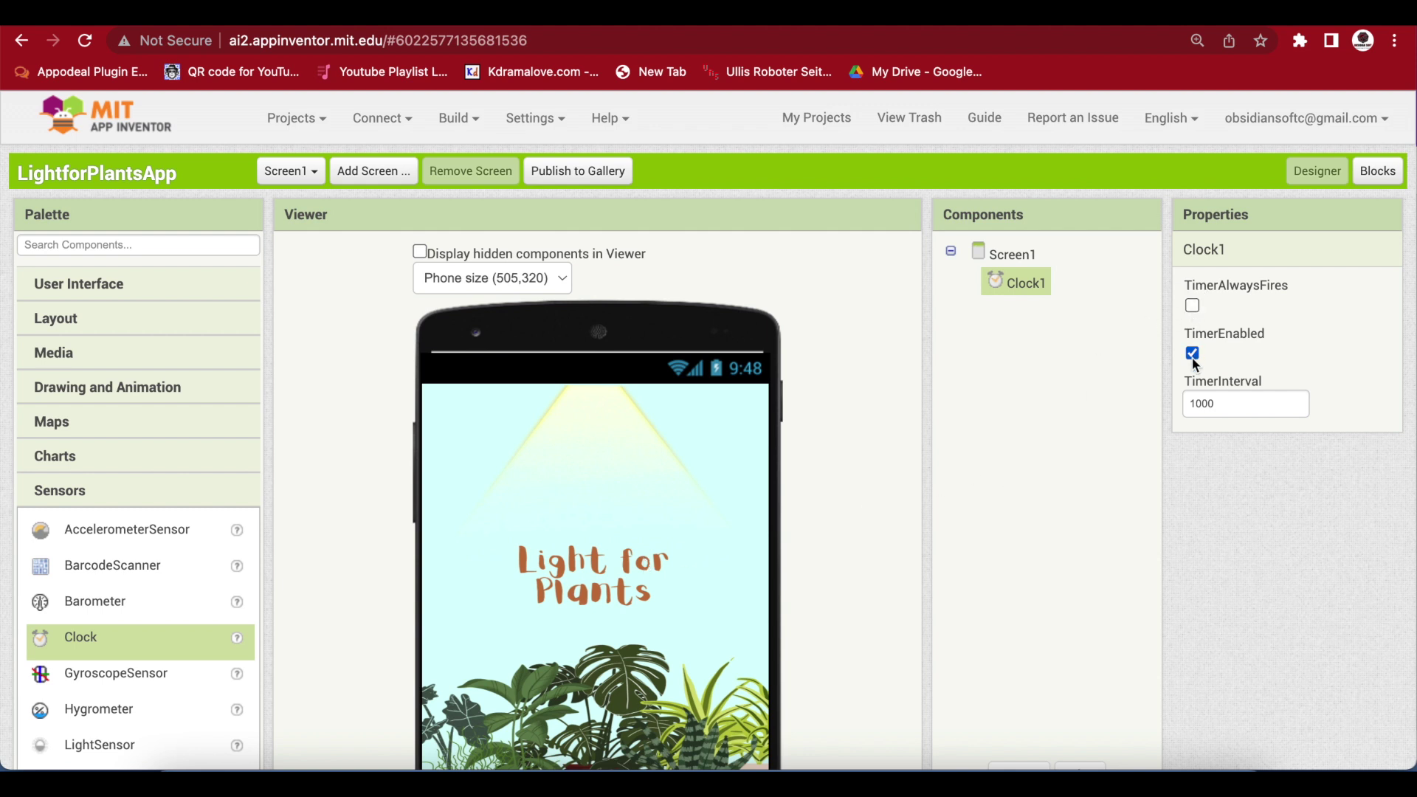
{"action": "left_click", "coordinate": [1246, 403]}
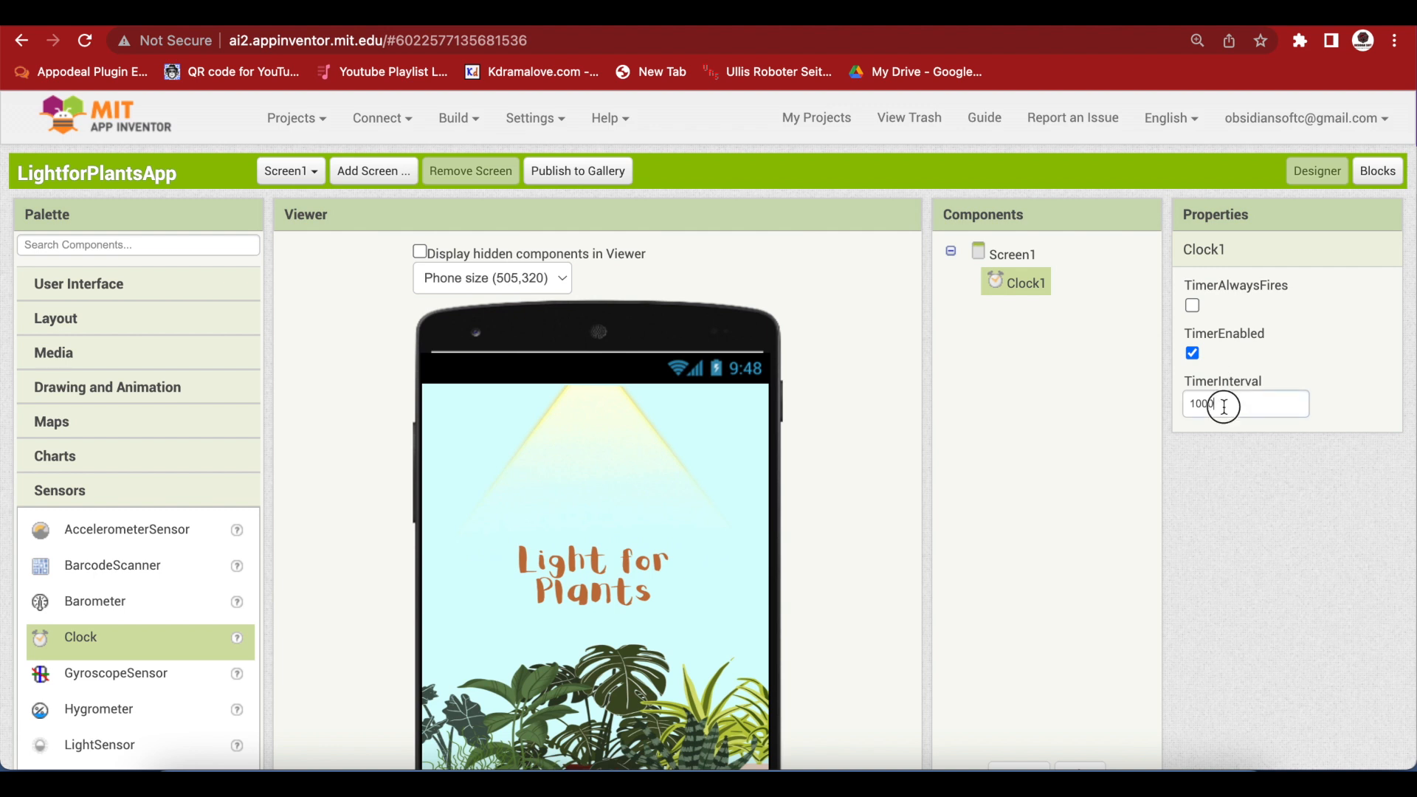
{"action": "type", "text": "300"}
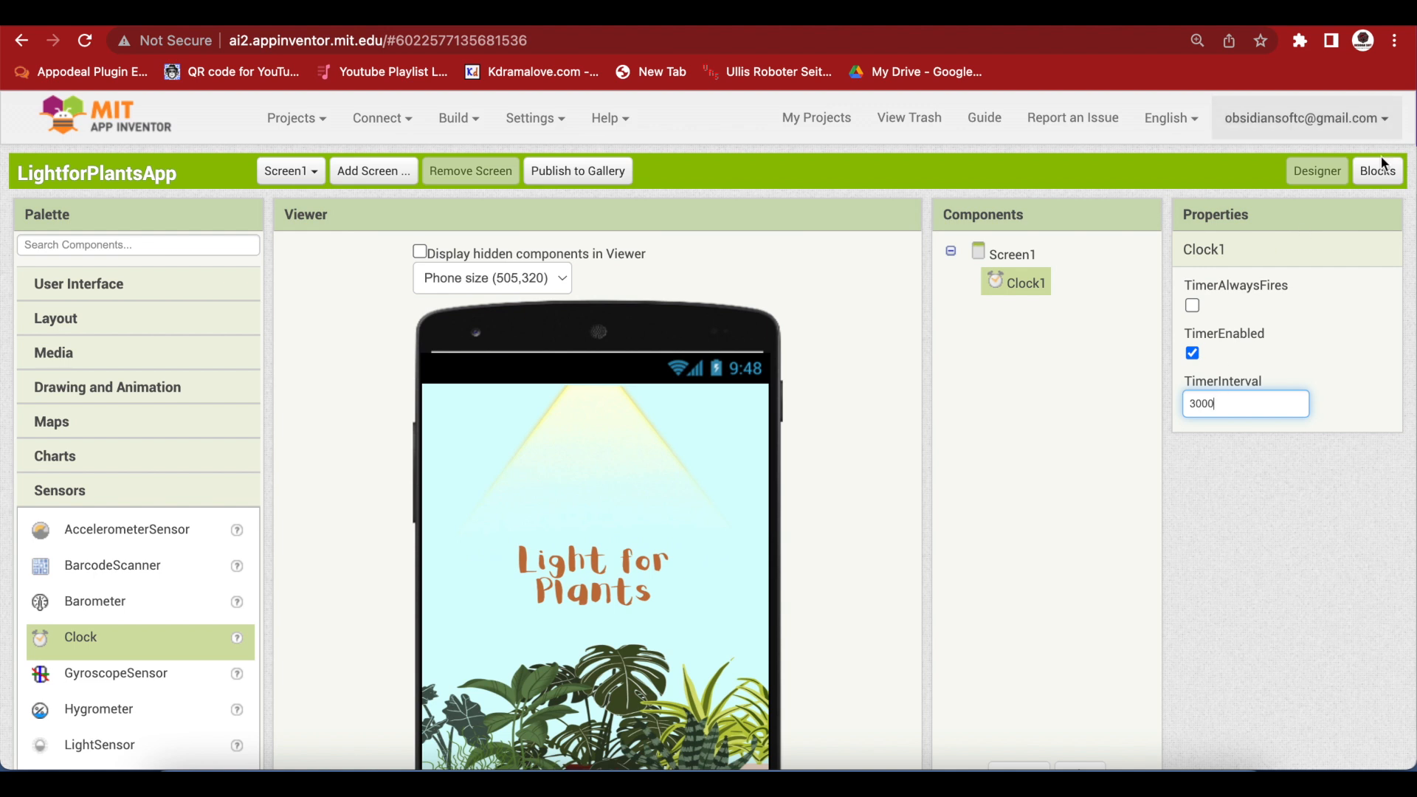
Place a when Clock1.Timer event block, then add a new screen named Screen2
{"action": "left_click", "coordinate": [1379, 171]}
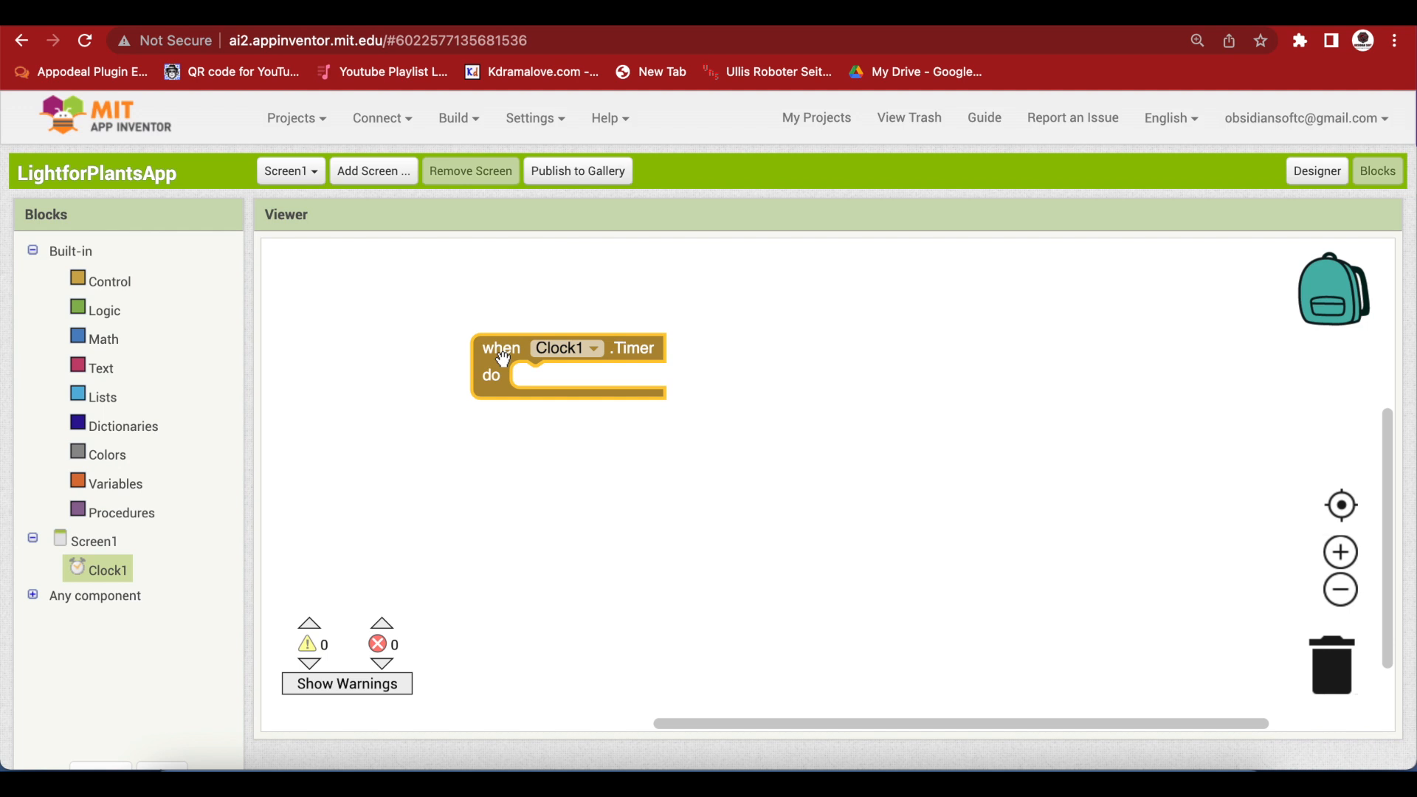
{"action": "left_click", "coordinate": [373, 171]}
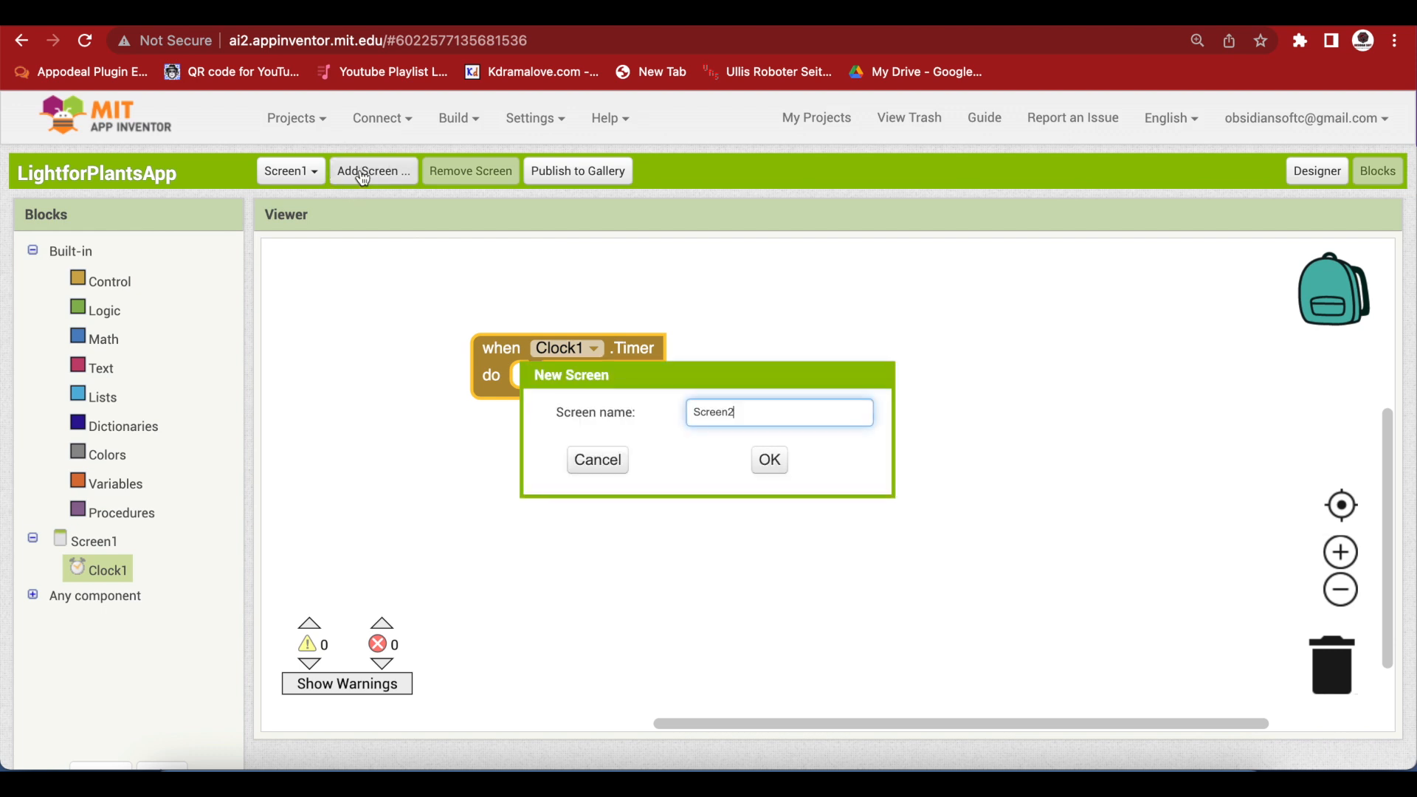
{"action": "left_click", "coordinate": [596, 460]}
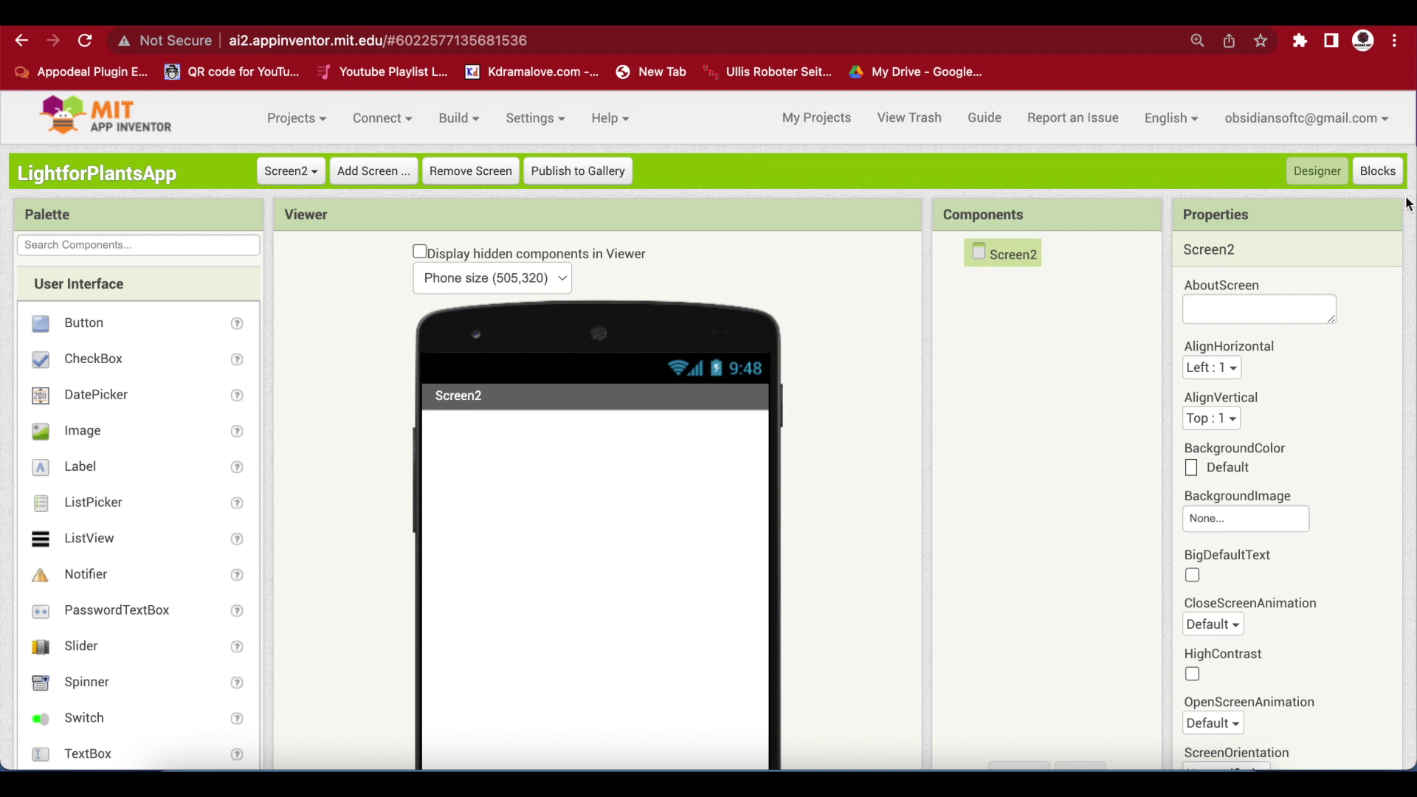
Insert an 'open another screen' block for Screen2 inside when Clock1.Timer
{"action": "left_click", "coordinate": [1376, 171]}
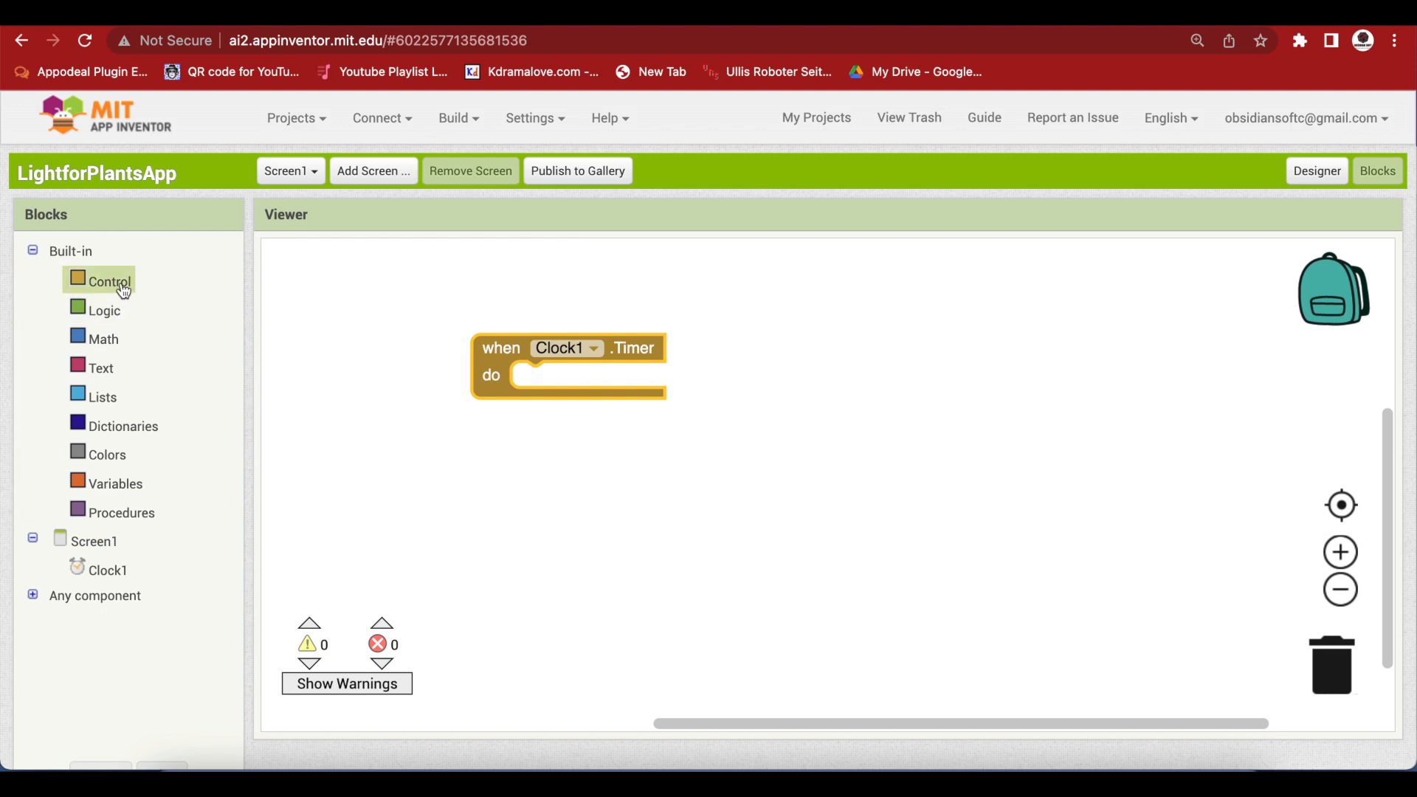
{"action": "mouse_move", "coordinate": [103, 285]}
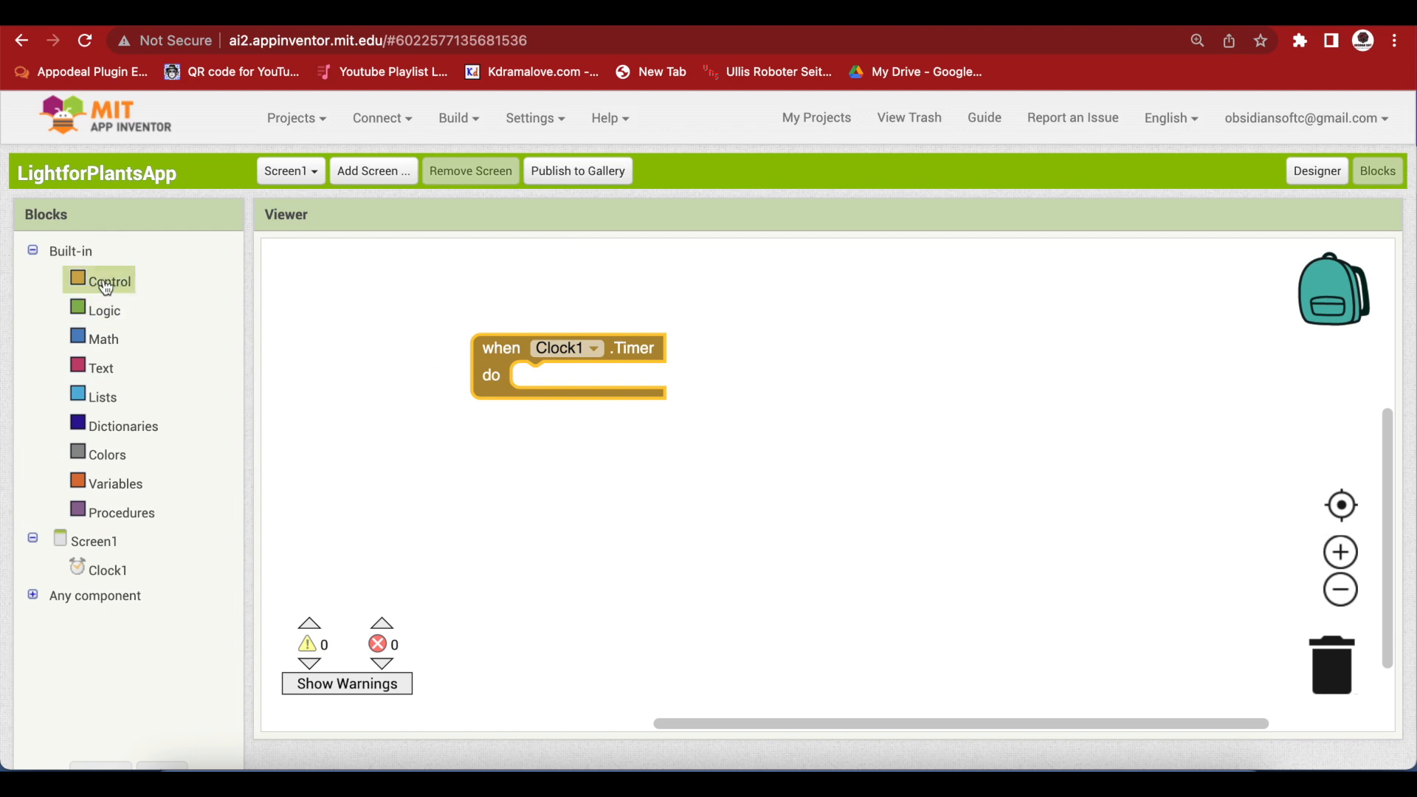
{"action": "left_click", "coordinate": [108, 280]}
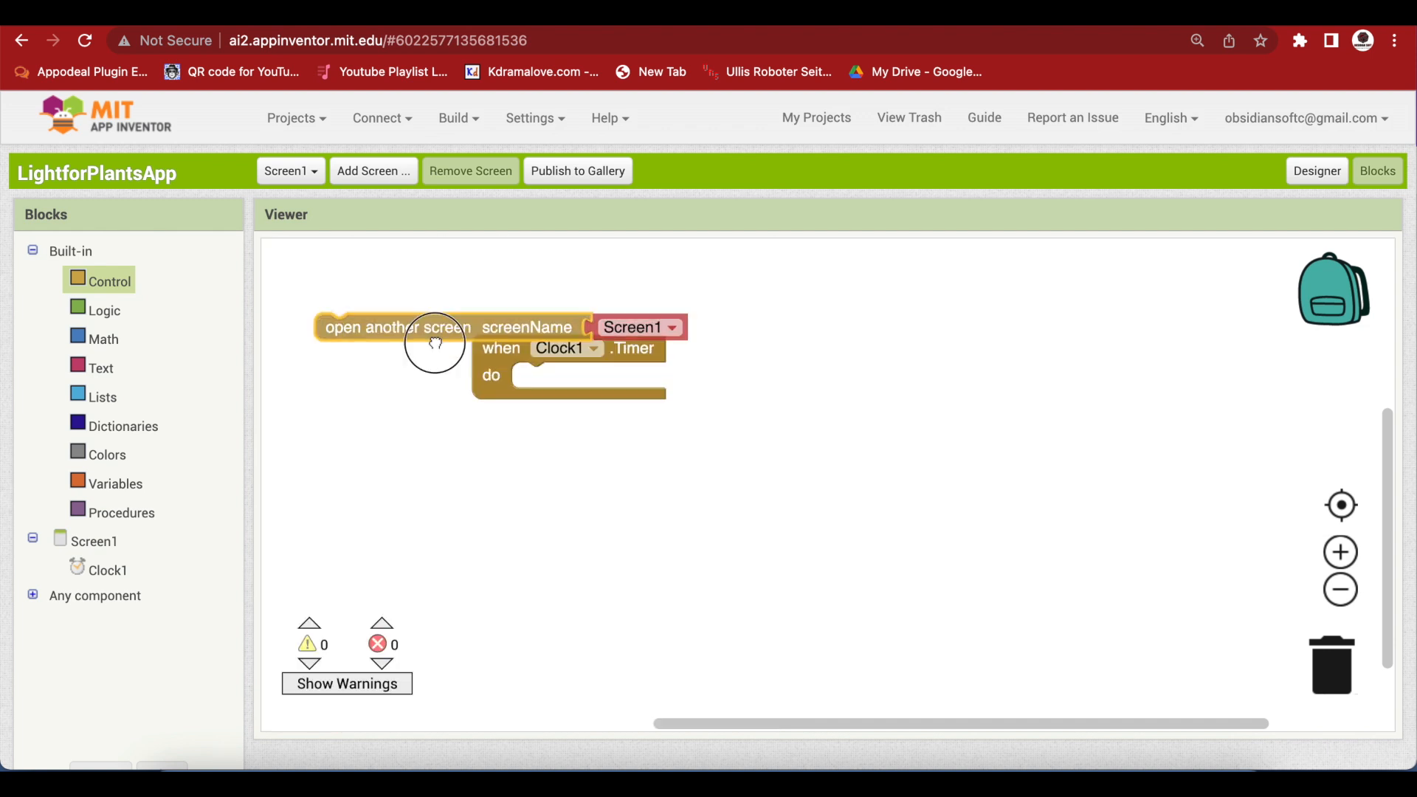
{"action": "left_click", "coordinate": [868, 376]}
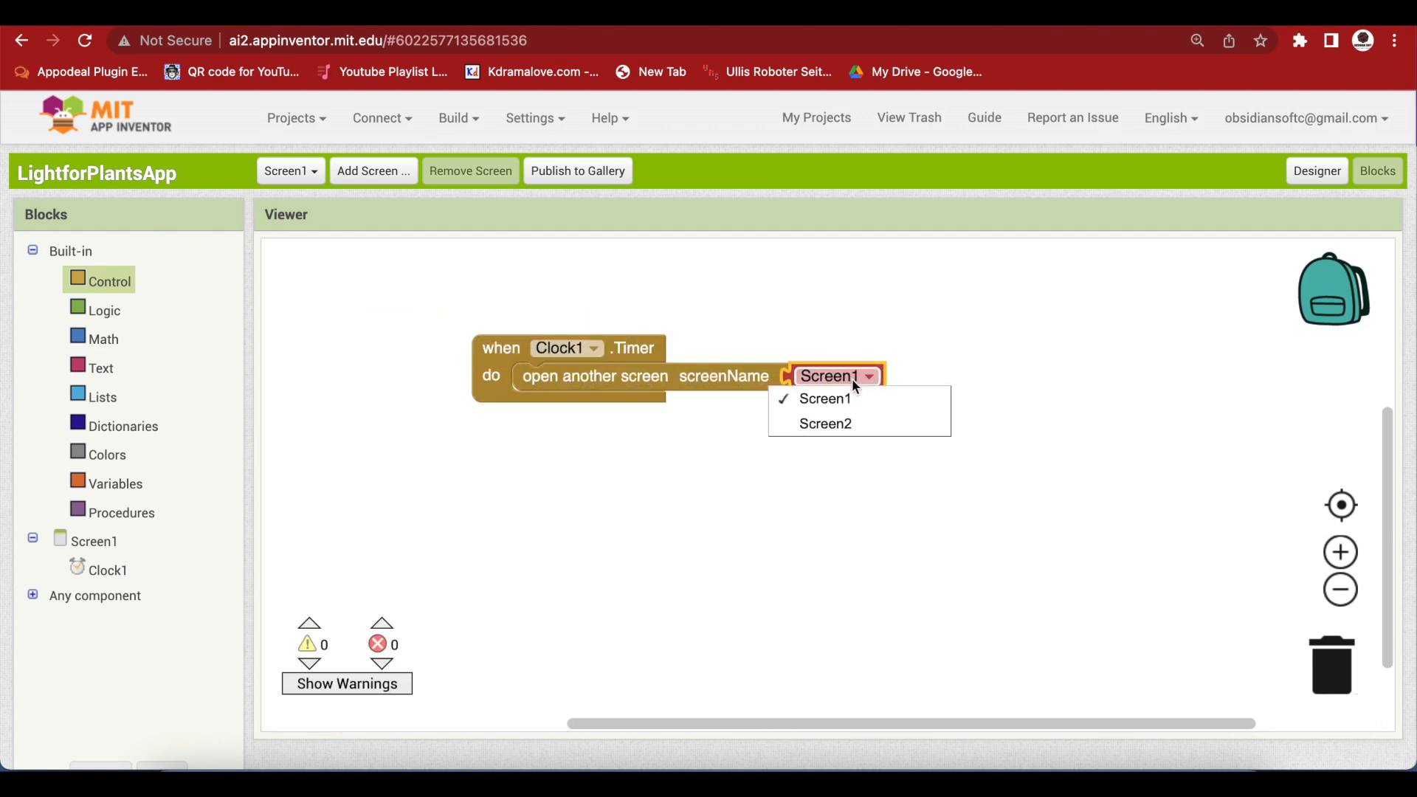
{"action": "left_click", "coordinate": [825, 424]}
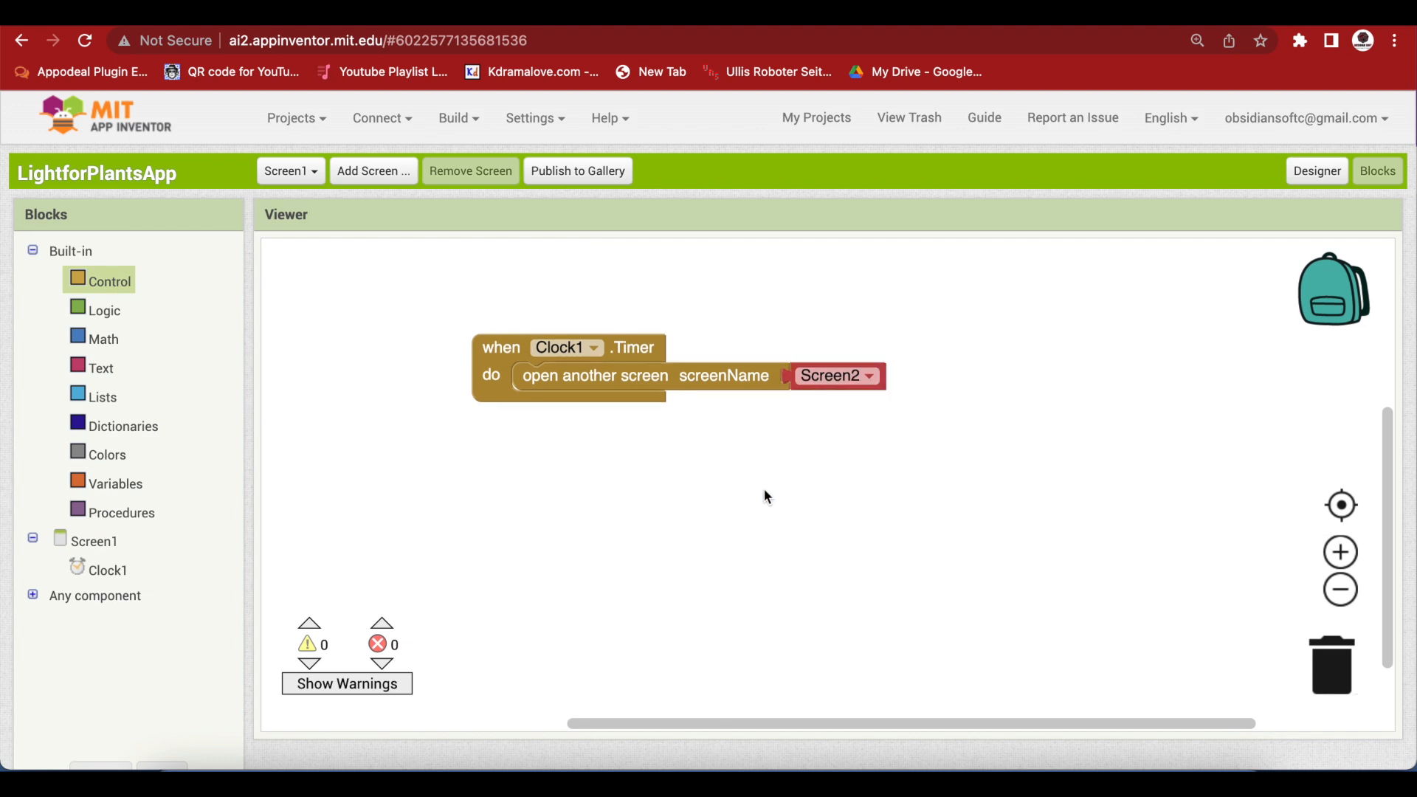
{"action": "mouse_move", "coordinate": [347, 209]}
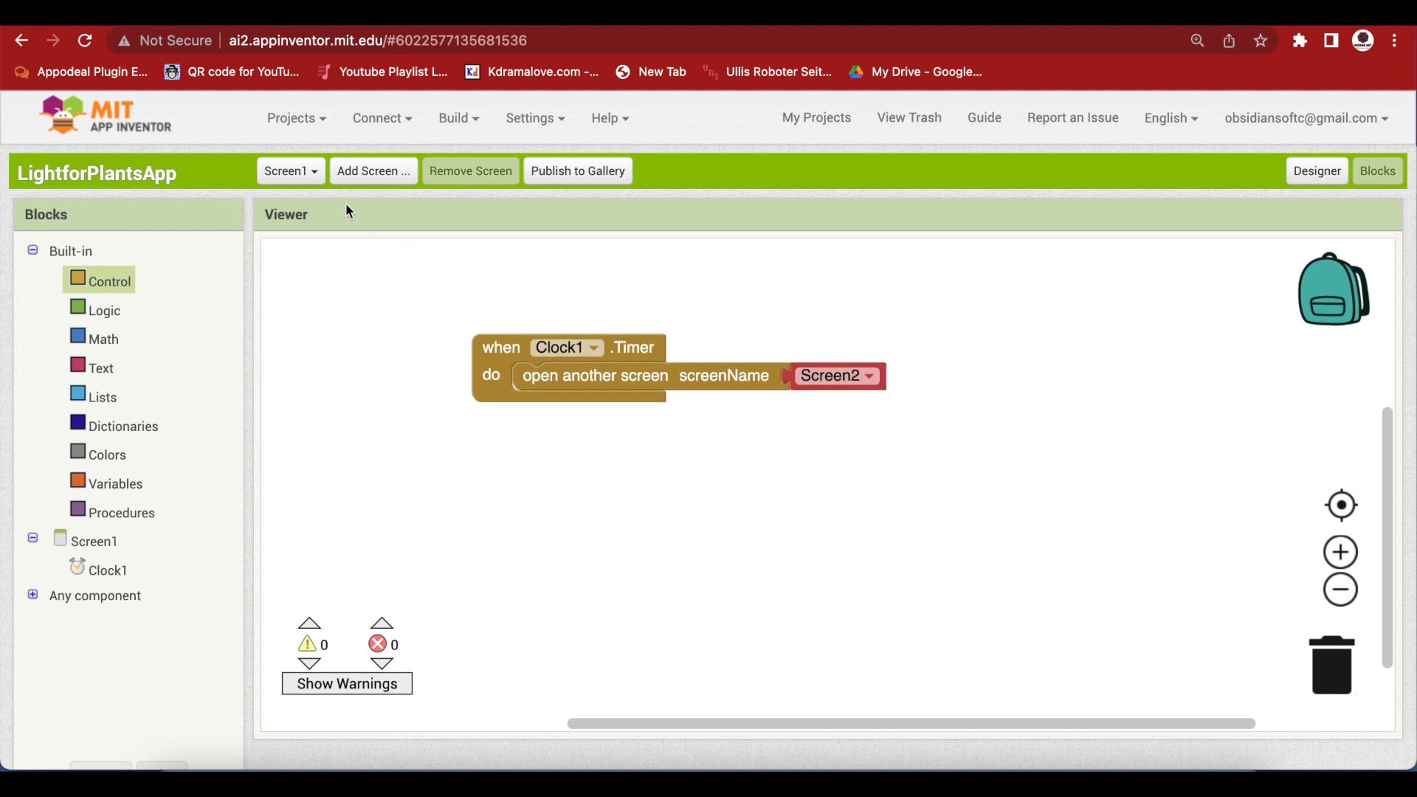
{"action": "left_click", "coordinate": [289, 171]}
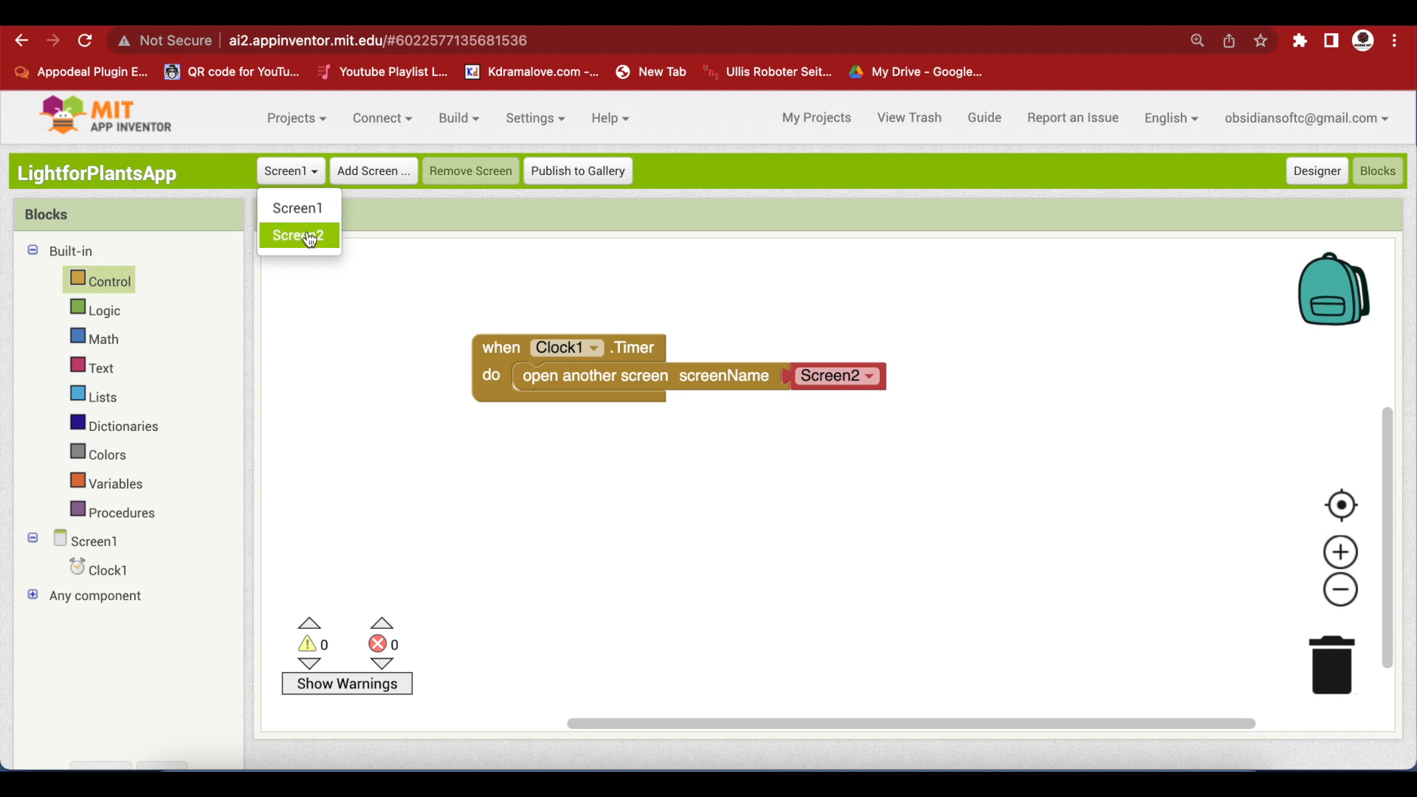
Add a when Screen2.BackPressed event containing a close application block
{"action": "left_click", "coordinate": [298, 234]}
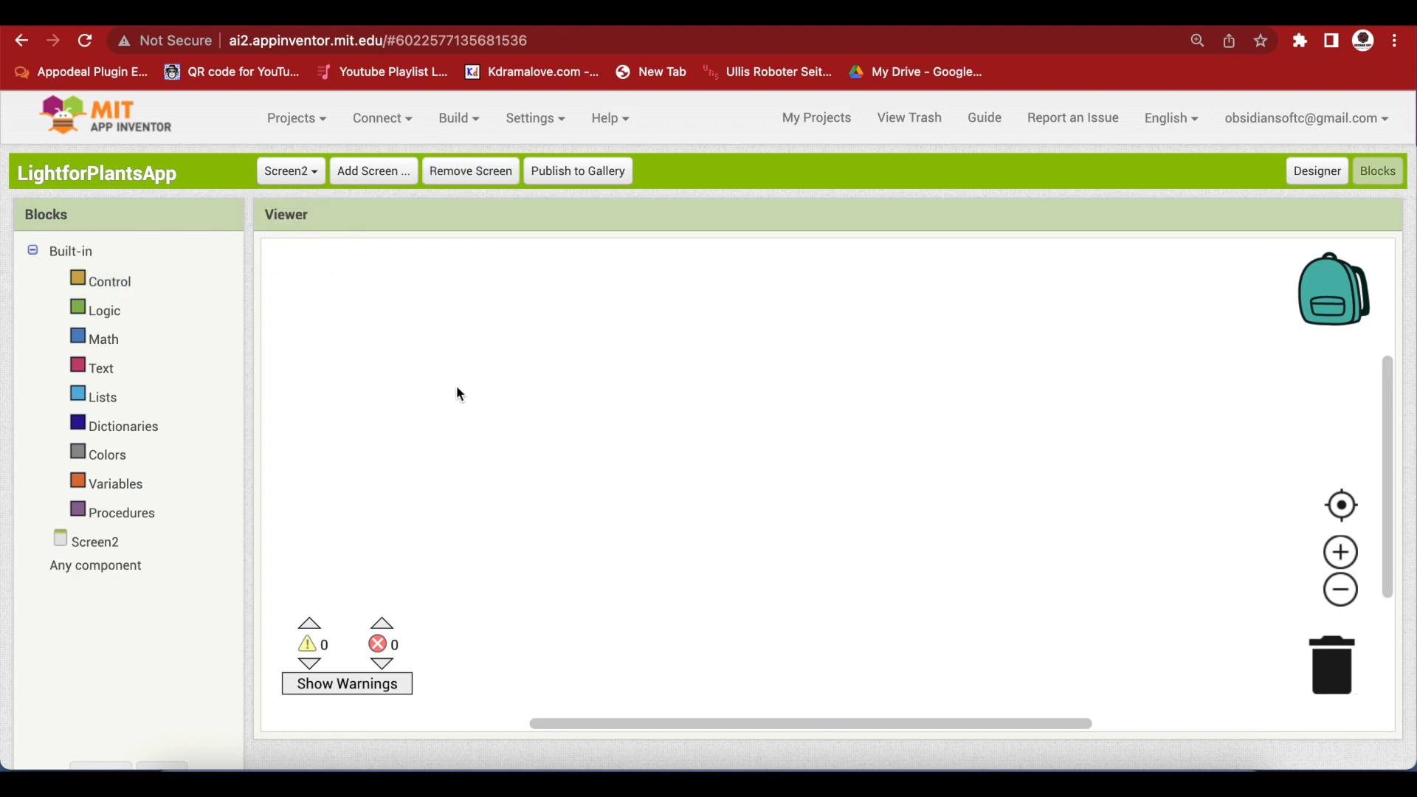
{"action": "mouse_move", "coordinate": [362, 508]}
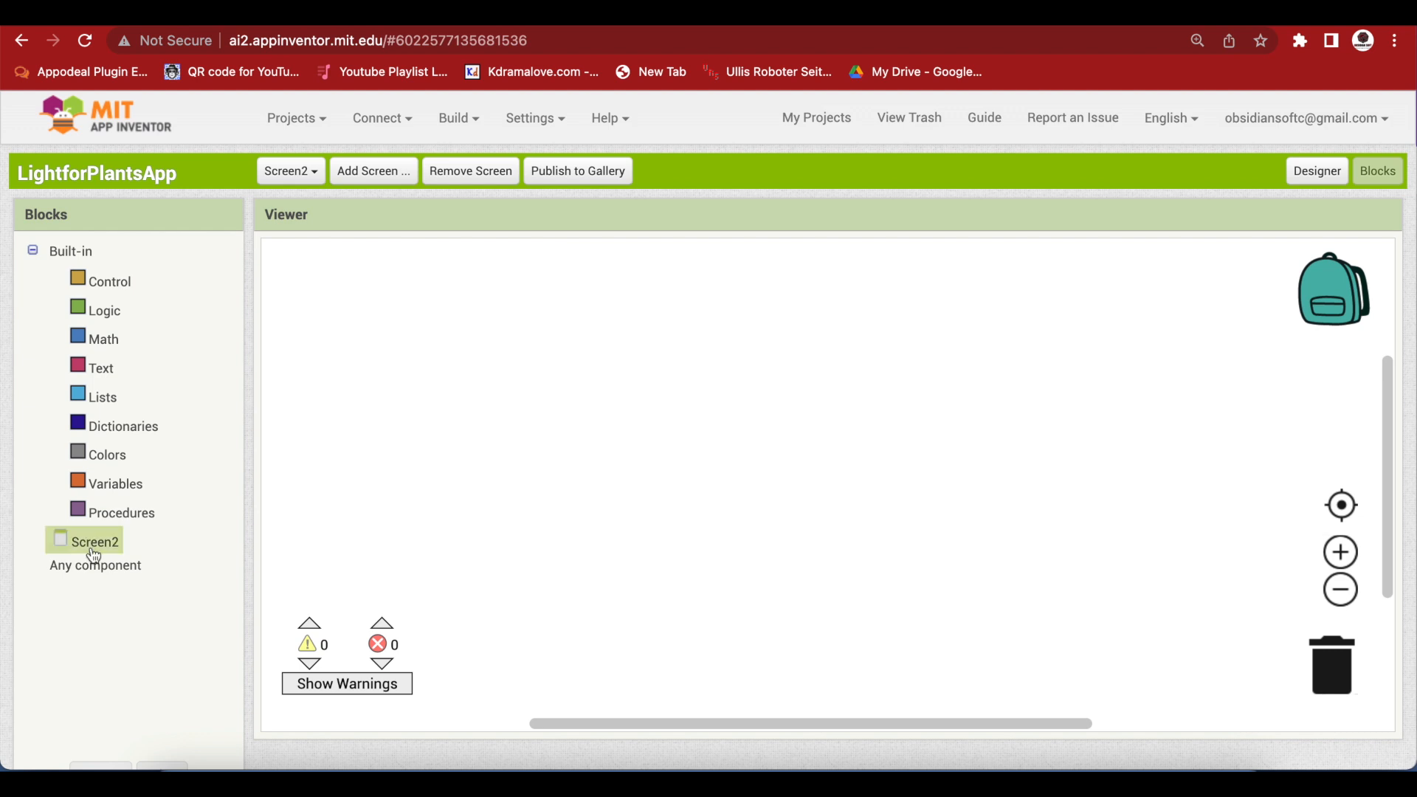
{"action": "left_click", "coordinate": [95, 542]}
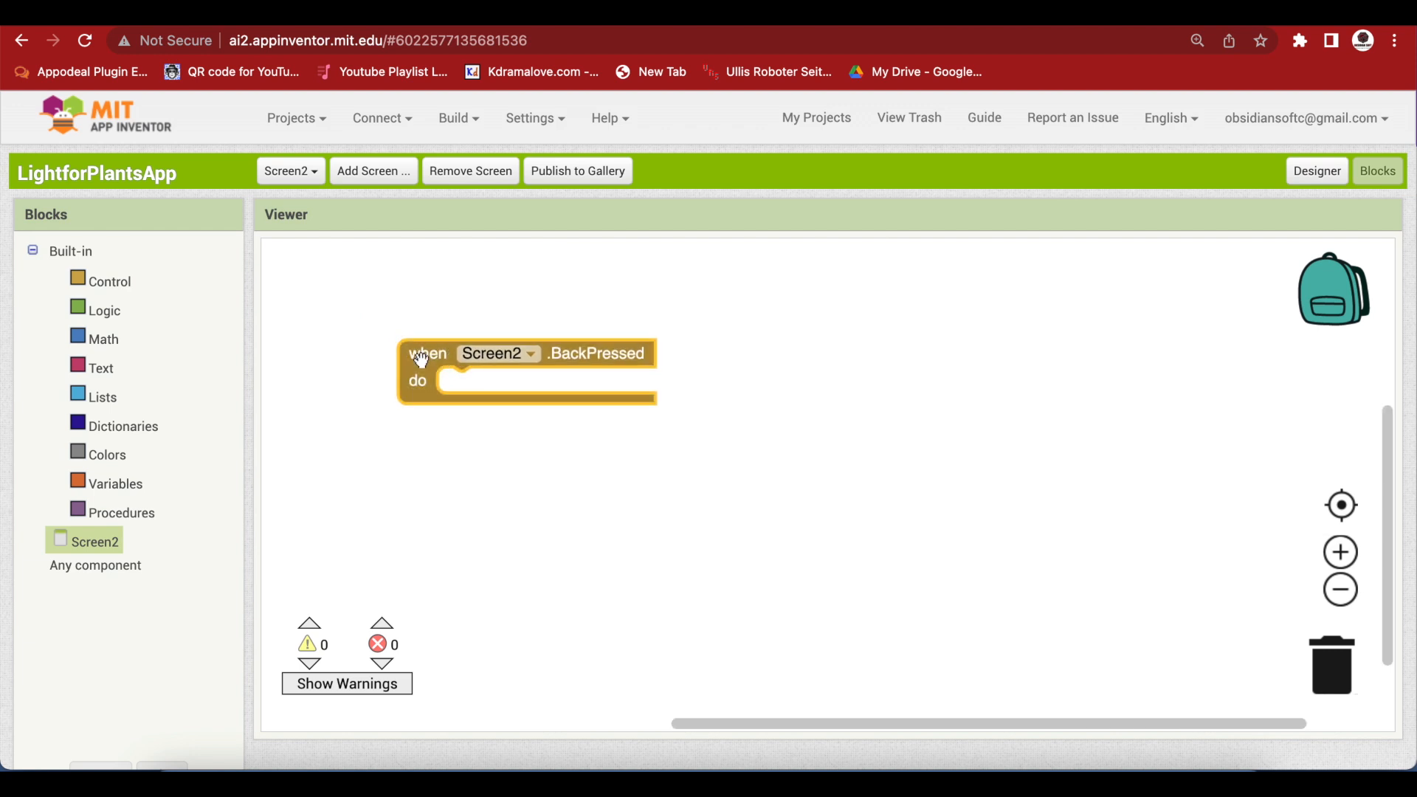
{"action": "mouse_move", "coordinate": [113, 287]}
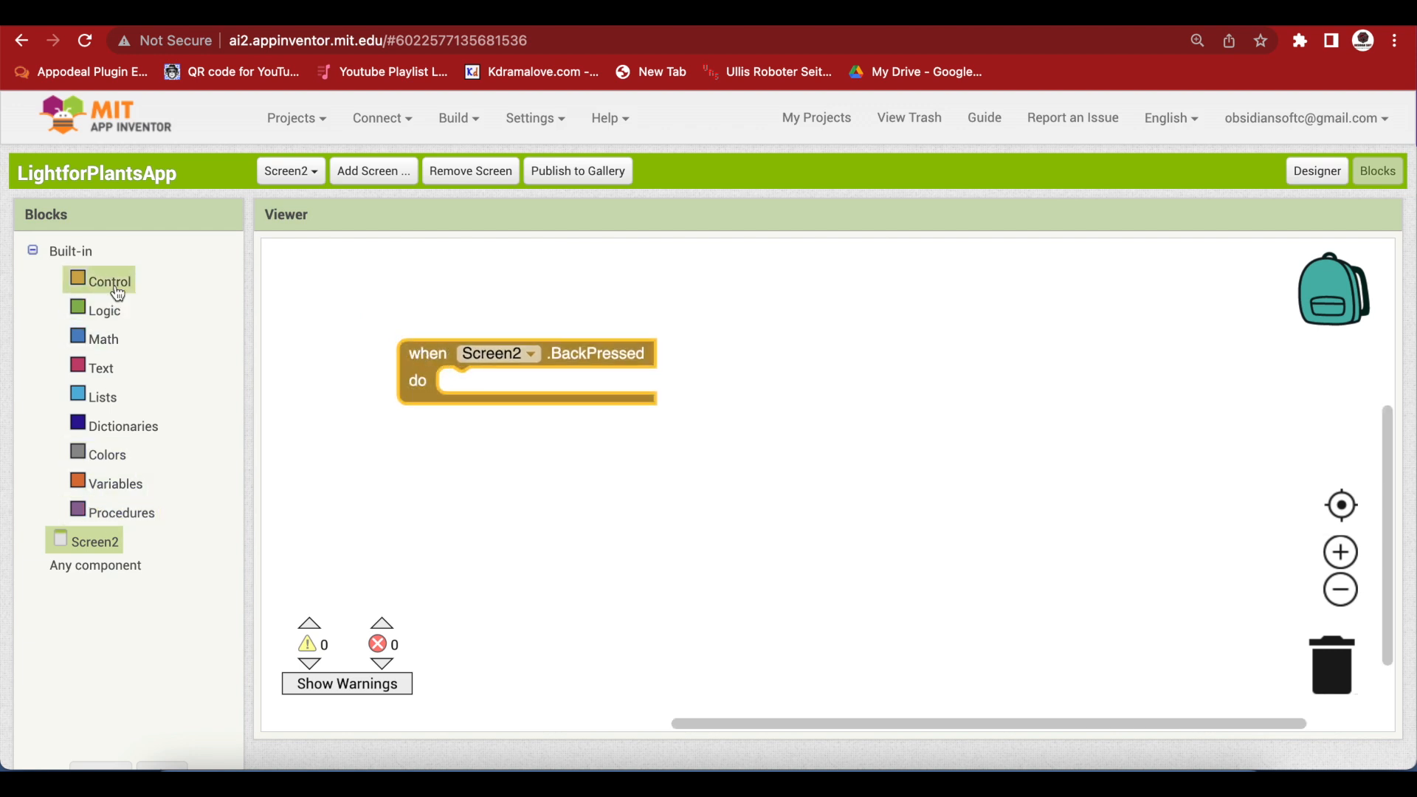
{"action": "left_click", "coordinate": [109, 281]}
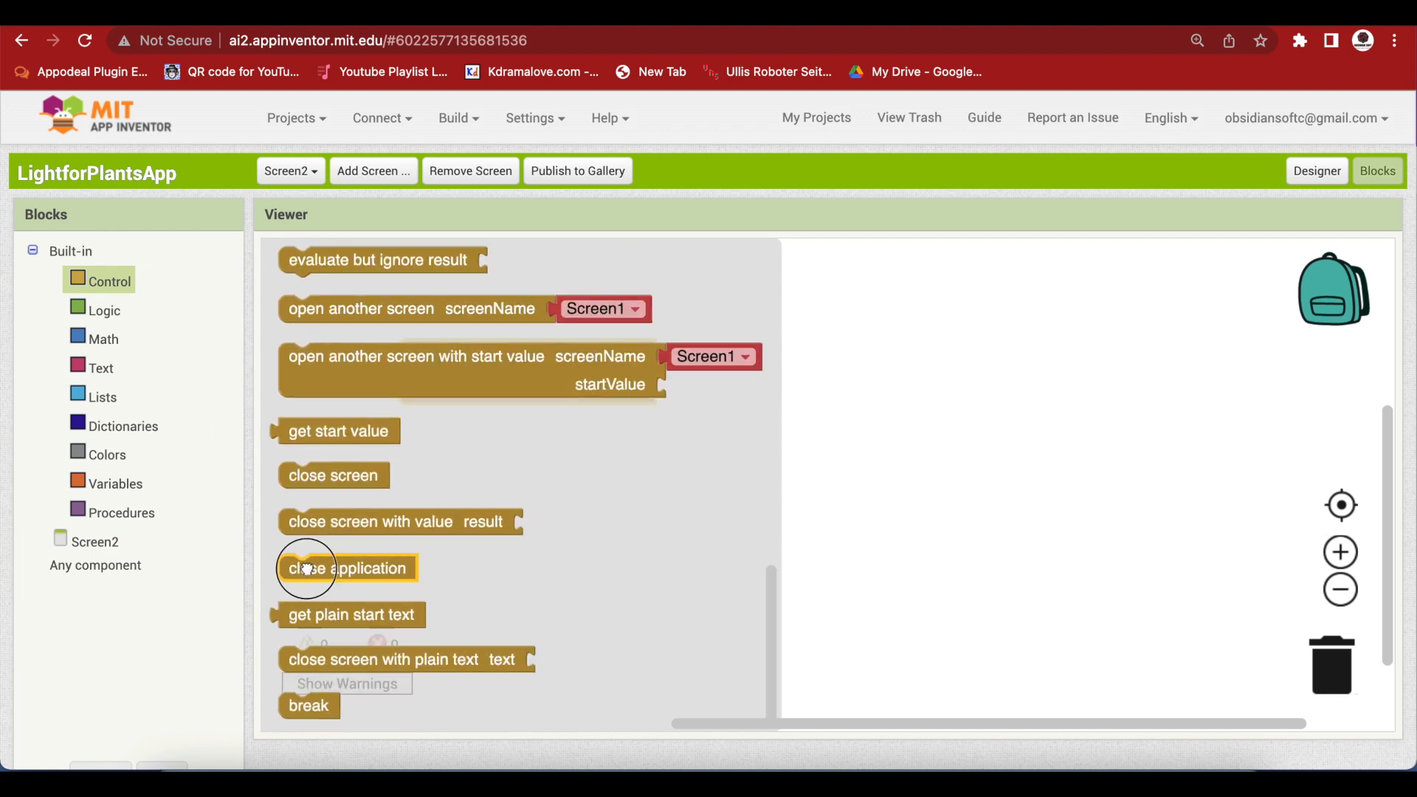
{"action": "left_click_drag", "start_coordinate": [347, 566], "coordinate": [506, 381]}
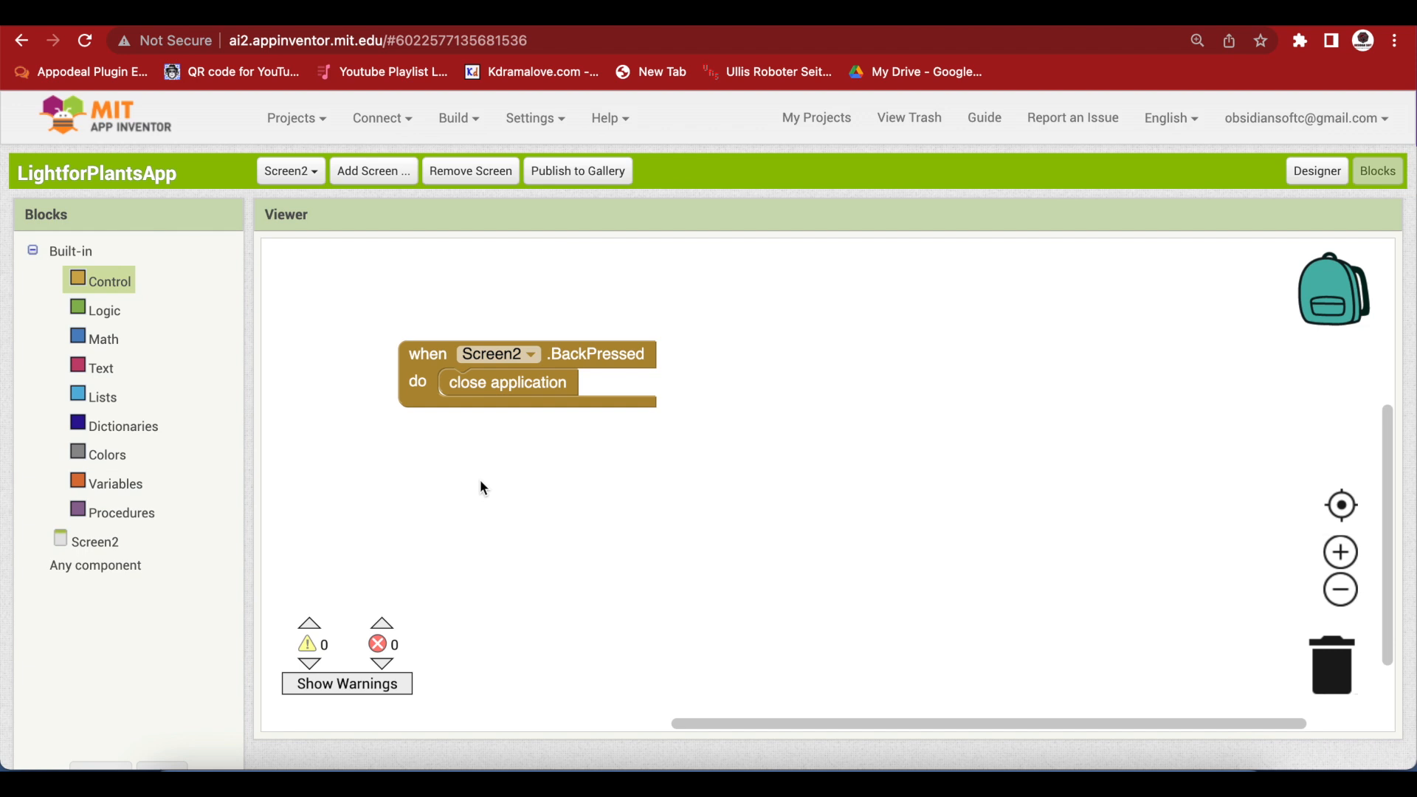
{"action": "mouse_move", "coordinate": [473, 359]}
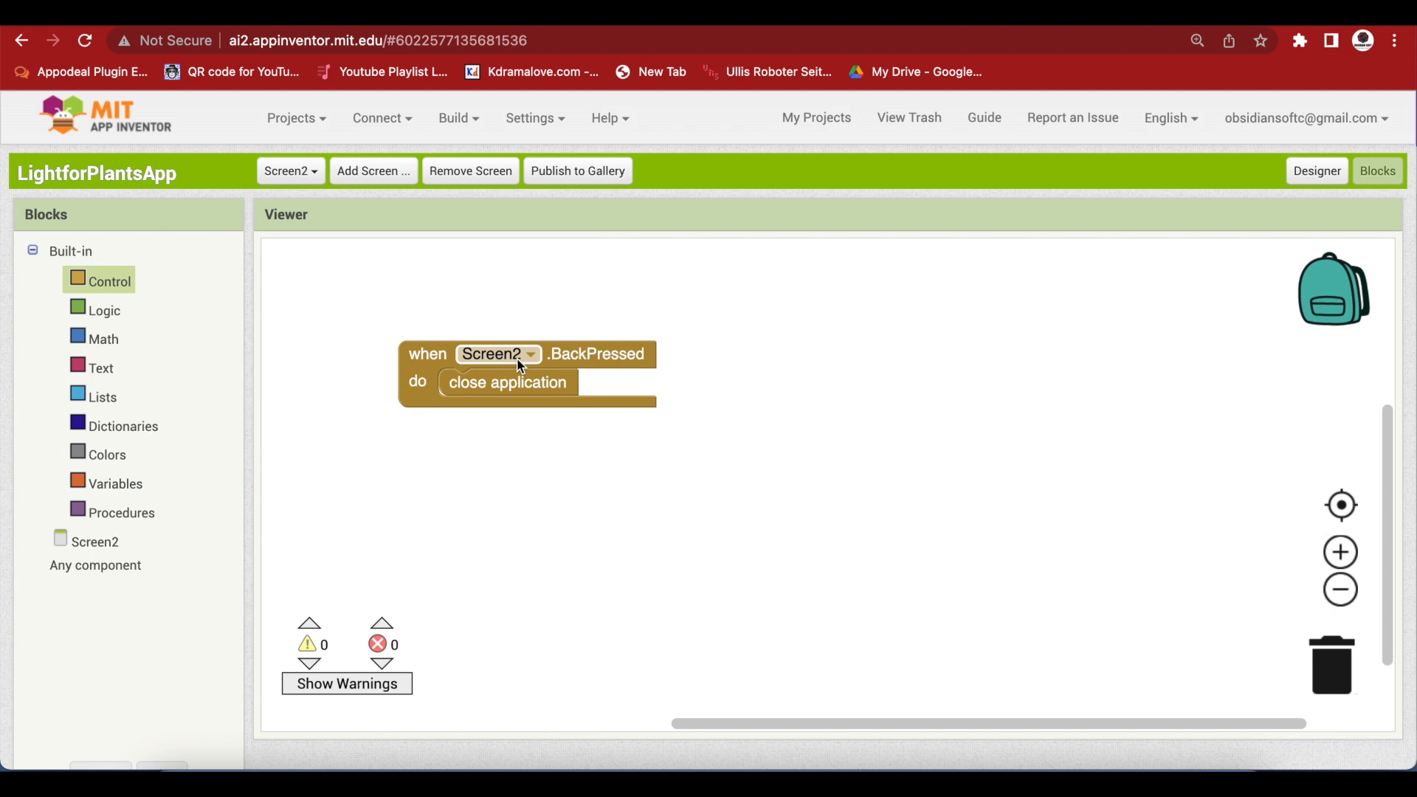
{"action": "mouse_move", "coordinate": [521, 472]}
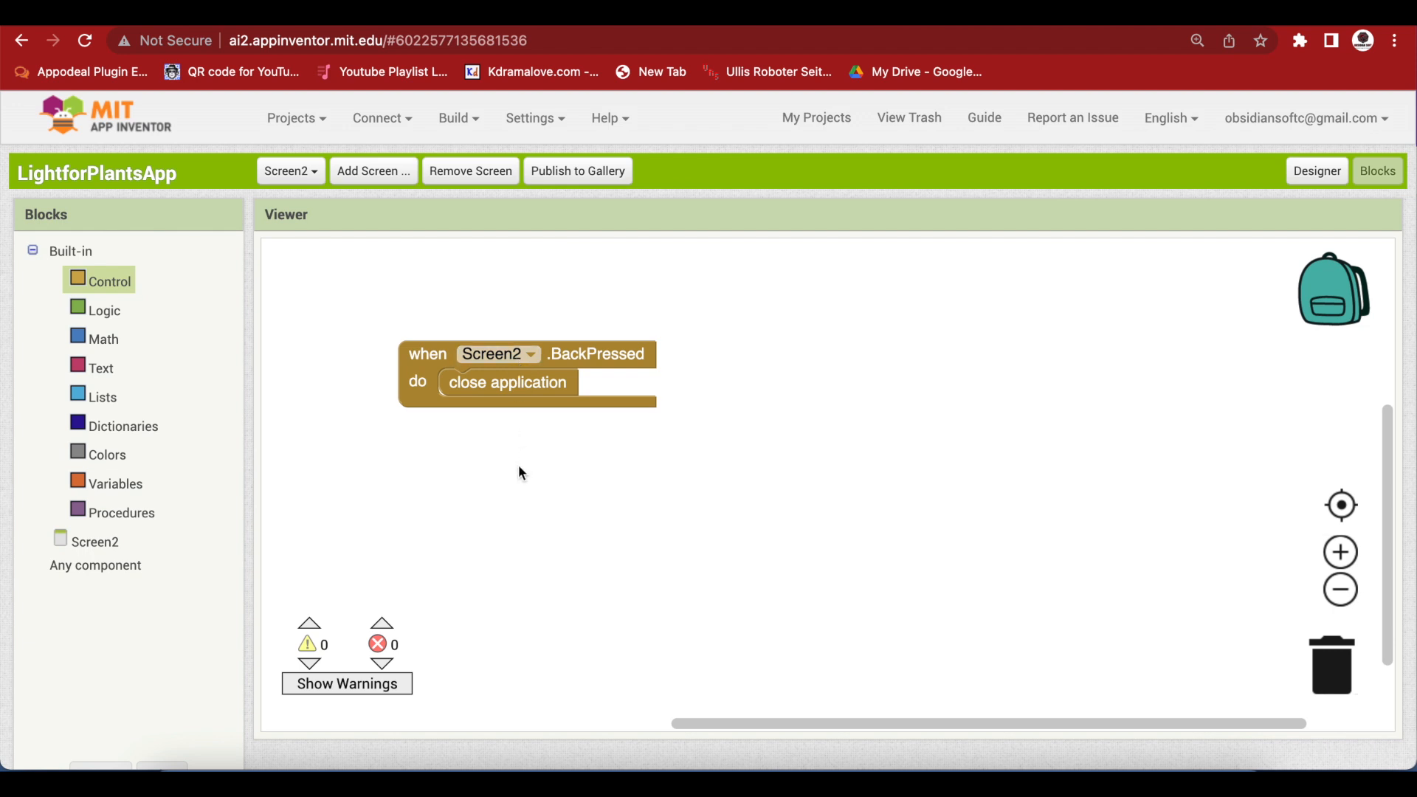
{"action": "mouse_move", "coordinate": [547, 422]}
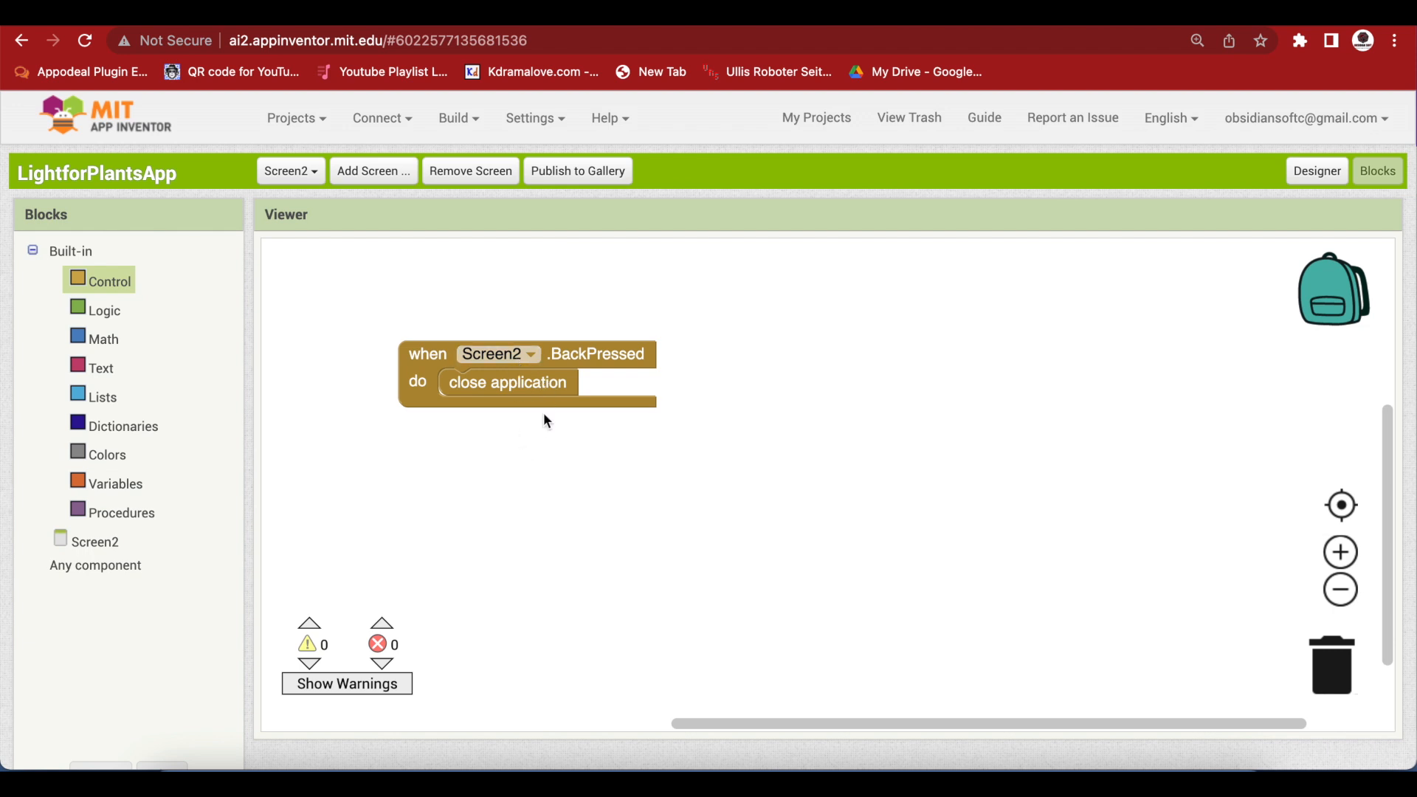
{"action": "mouse_move", "coordinate": [543, 427]}
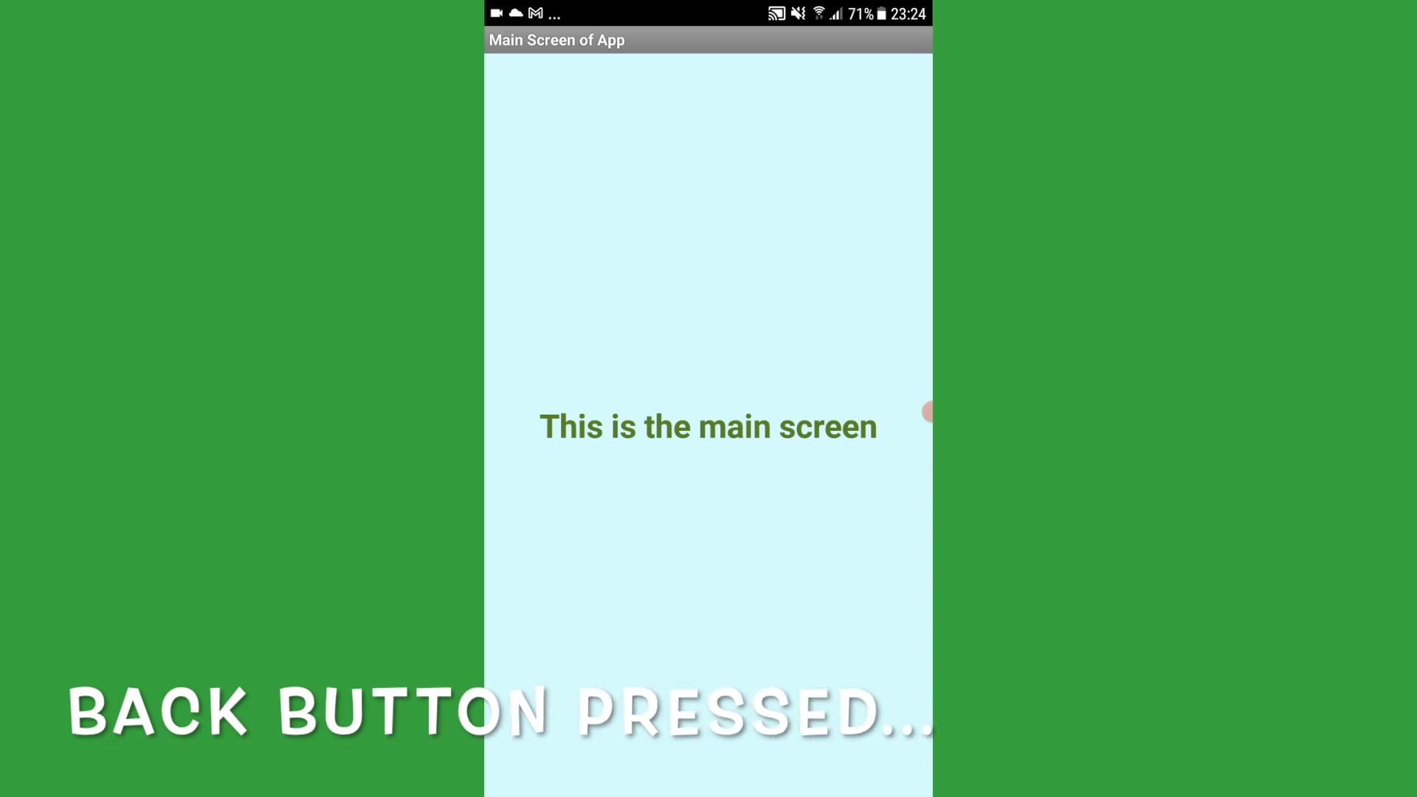
Press Back on the phone's app main screen to close the app
{"action": "key", "text": "BACK"}
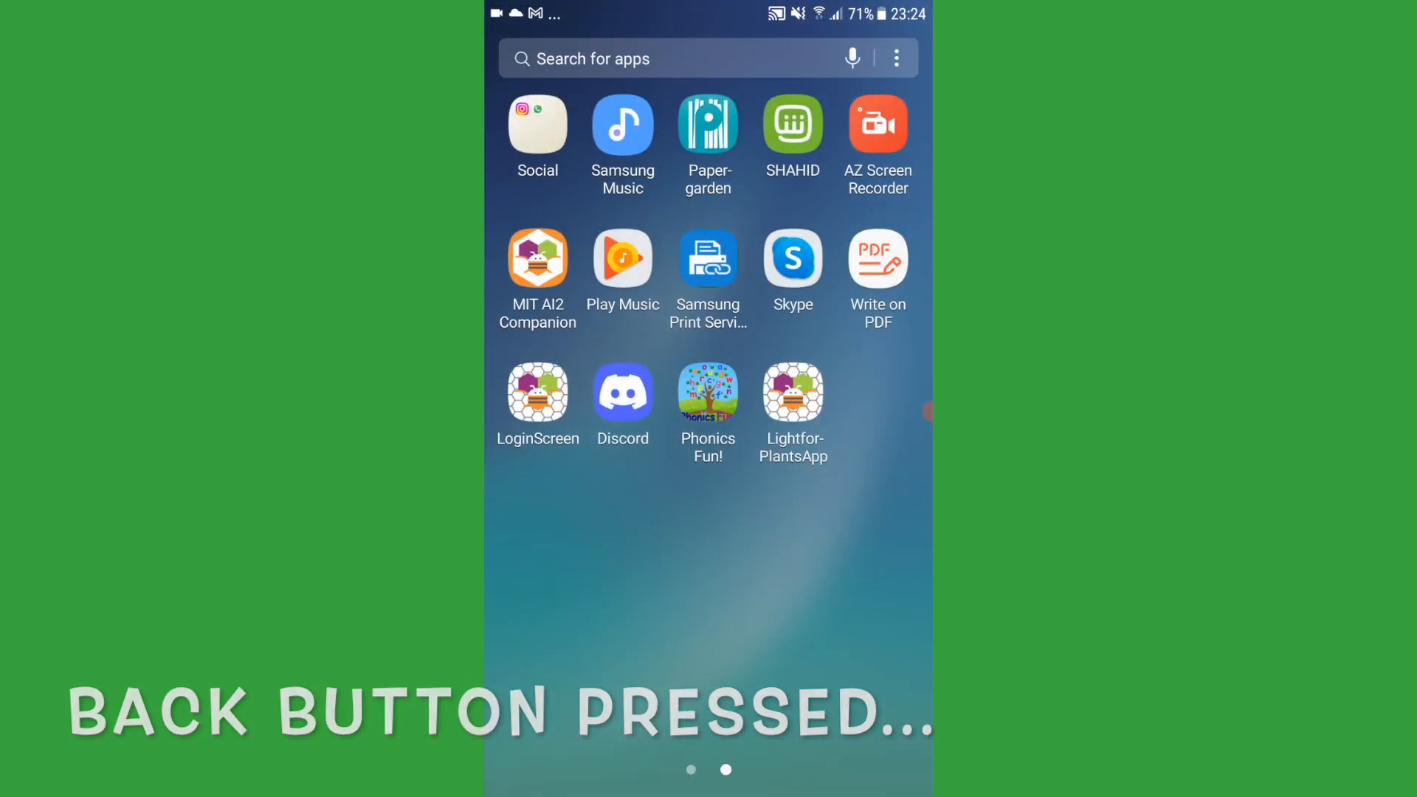